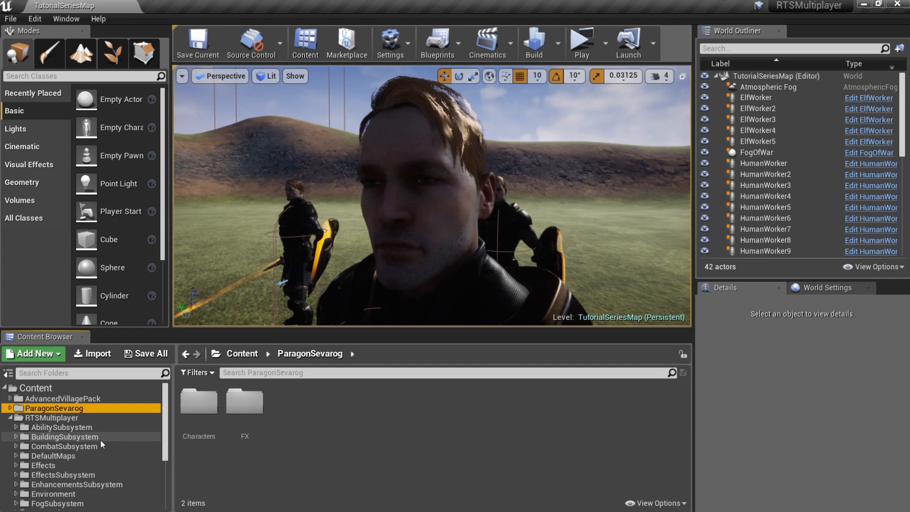
Step: Navigate the Content Browser to the RTSMultiplayer ResourcesSubsystem Blueprints folder
{"action": "scroll", "scroll_direction": "down", "scroll_amount": 3}
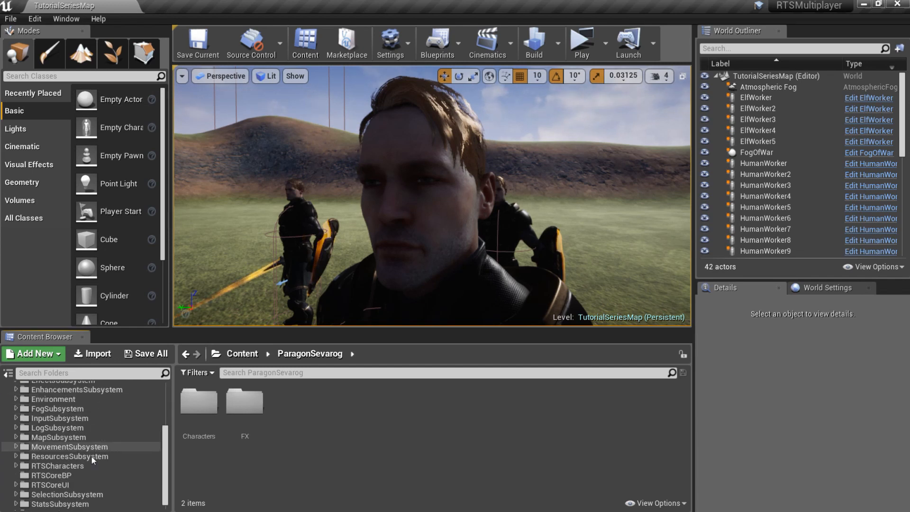
{"action": "left_click", "coordinate": [43, 466]}
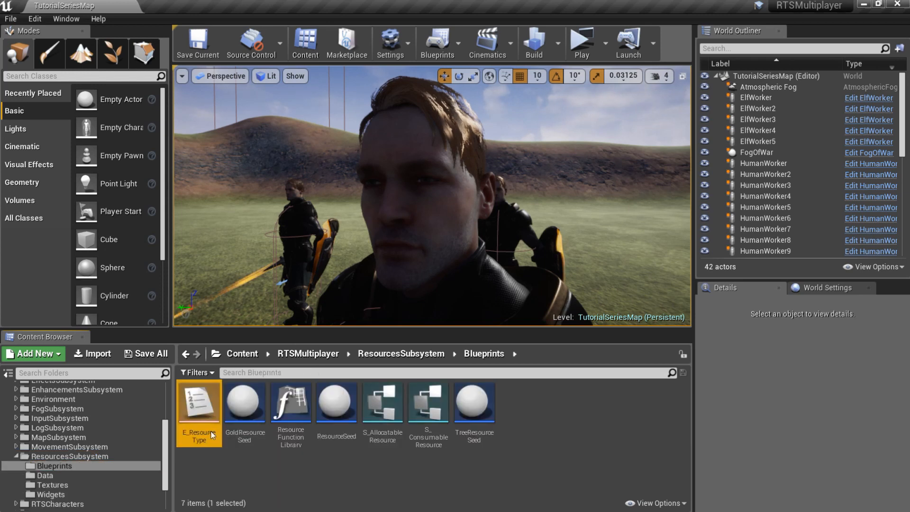
Step: Add a Food enumerator to E_ResourceType and return to the level editor
{"action": "double_click", "coordinate": [200, 405]}
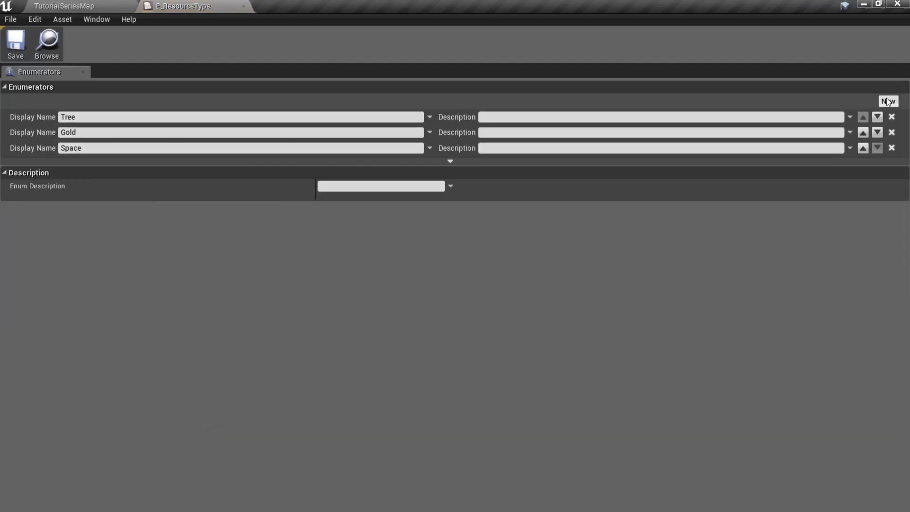
{"action": "left_click", "coordinate": [890, 100]}
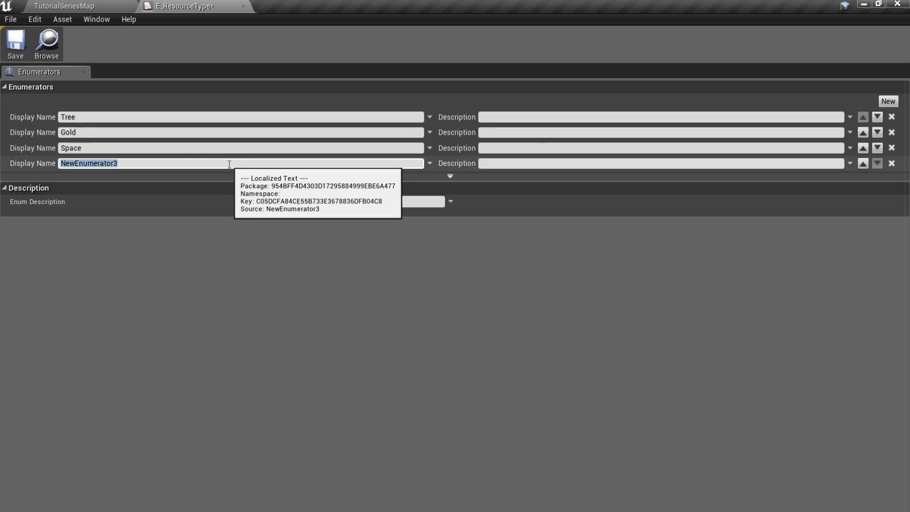
{"action": "type", "text": "Food"}
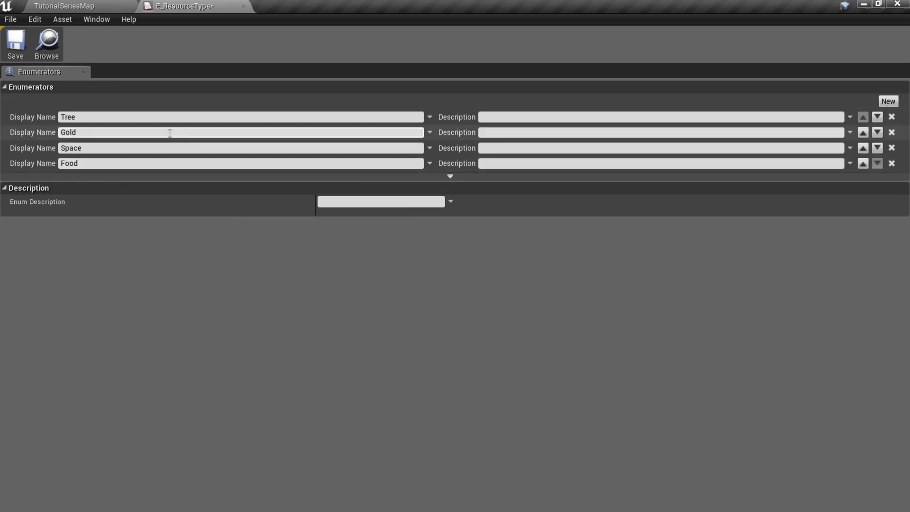
{"action": "left_click", "coordinate": [66, 7]}
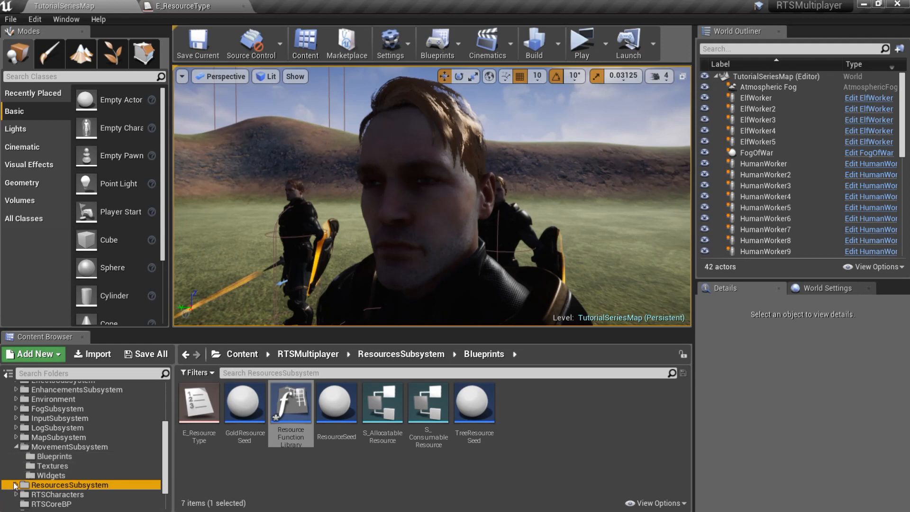
Step: Add a FOOD row to ResourcesDataTable displayed as Food, described 'Food is primary used for units'
{"action": "left_click", "coordinate": [44, 430]}
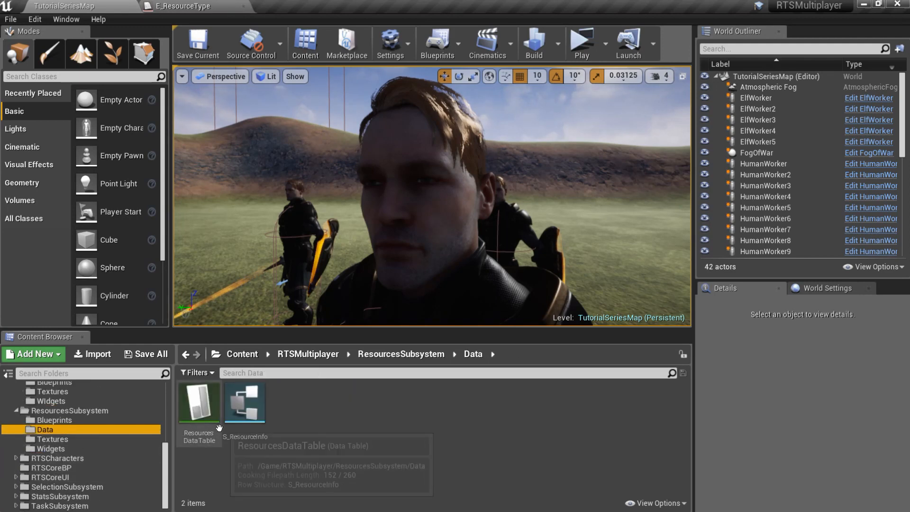
{"action": "double_click", "coordinate": [200, 403]}
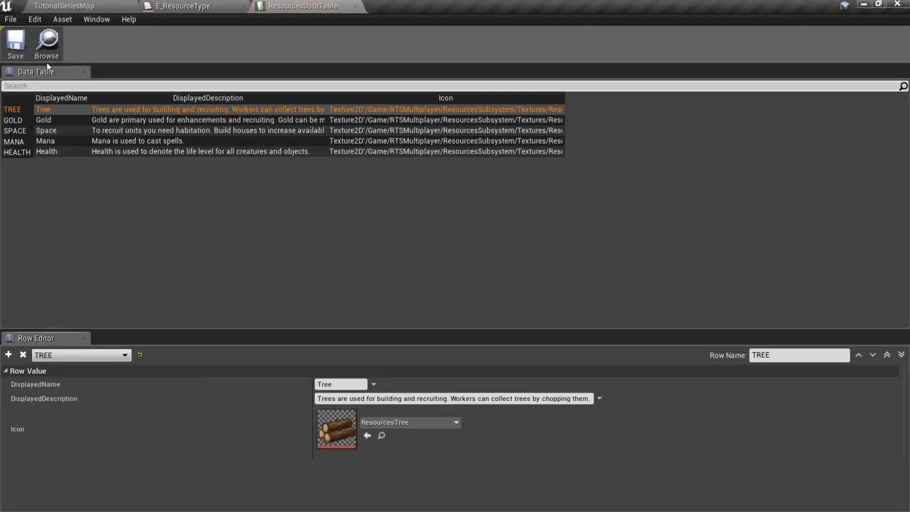
{"action": "left_click", "coordinate": [8, 355]}
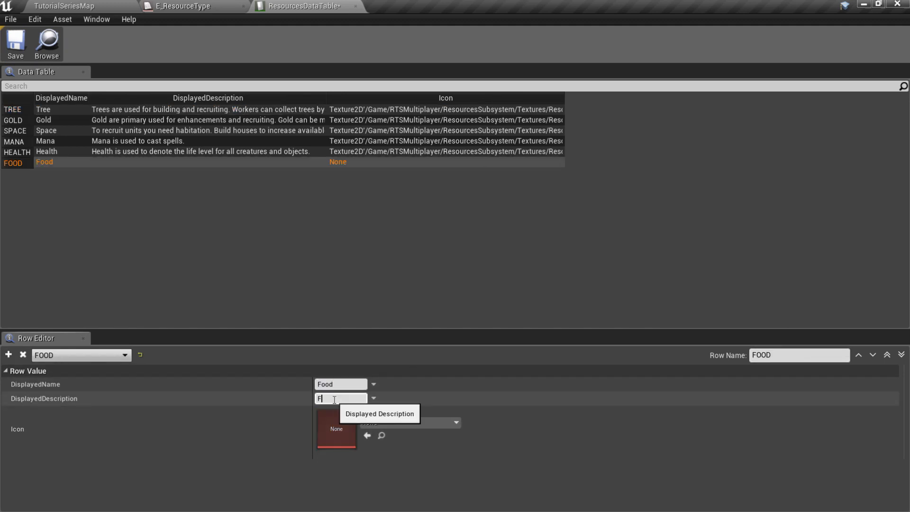
{"action": "type", "text": "Food is primary used for units"}
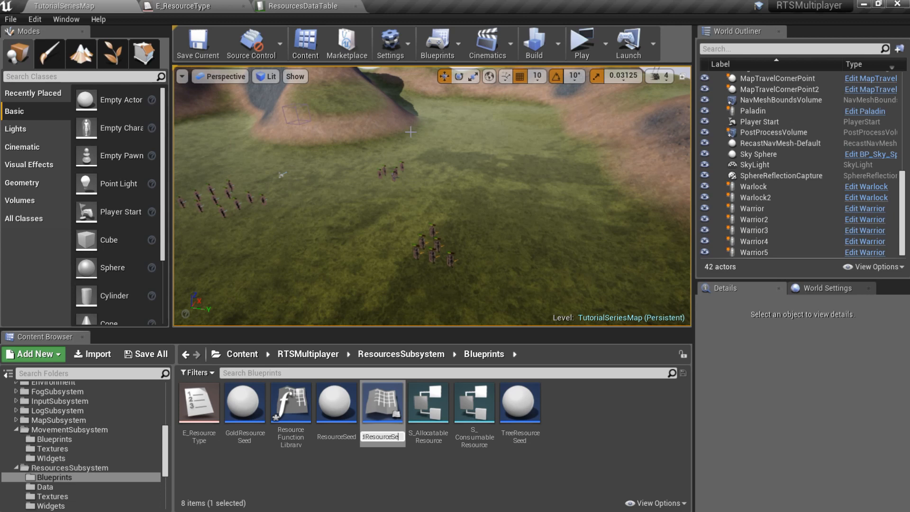
Step: Set FoodResourceSeed's resource type to Food with collecting time 2.0 for Humans, Horde and Elves
{"action": "double_click", "coordinate": [382, 402]}
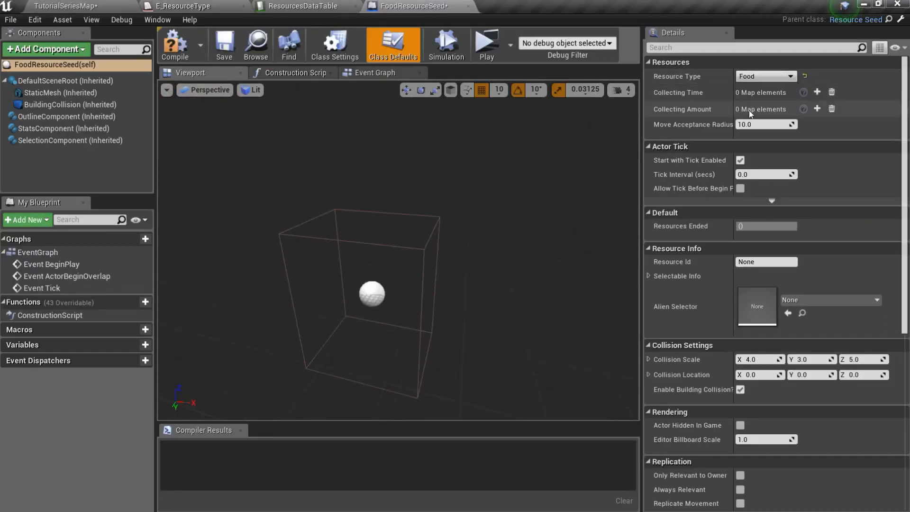
{"action": "left_click", "coordinate": [818, 92]}
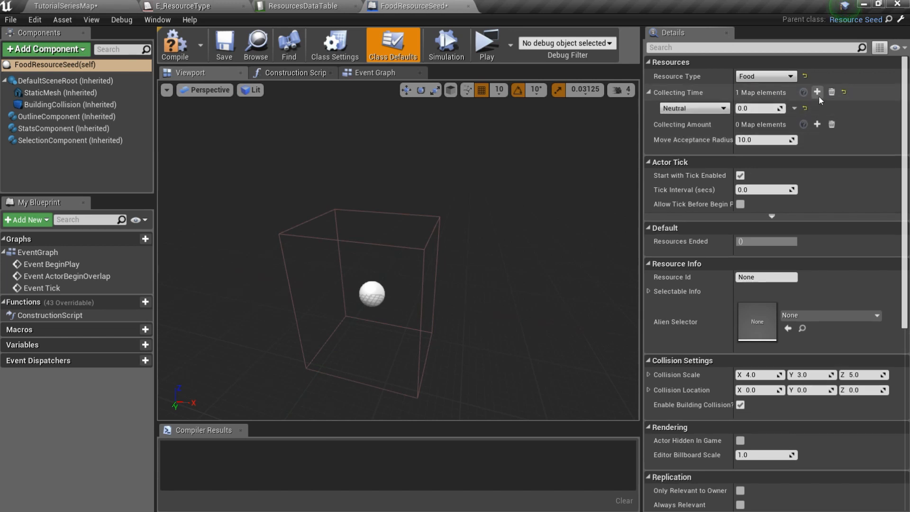
{"action": "left_click", "coordinate": [817, 92]}
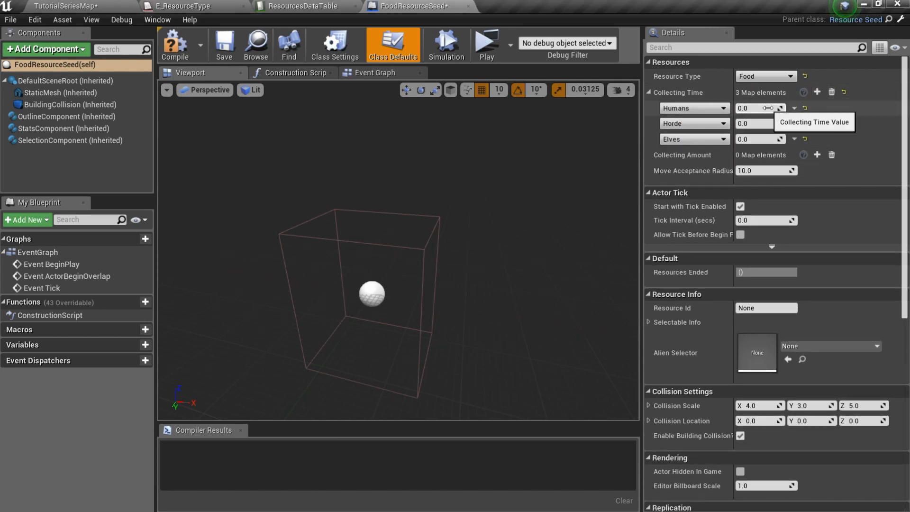
{"action": "type", "text": "2.0"}
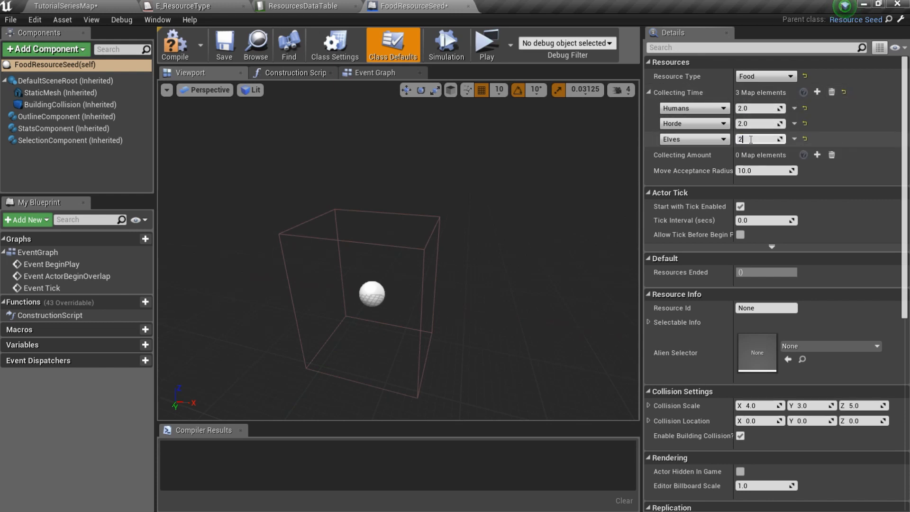
Step: Add collecting amount 5.0 per race, acceptance radius 50 and Resource Id FOOD_RESOURCE_SEED
{"action": "left_click", "coordinate": [817, 156]}
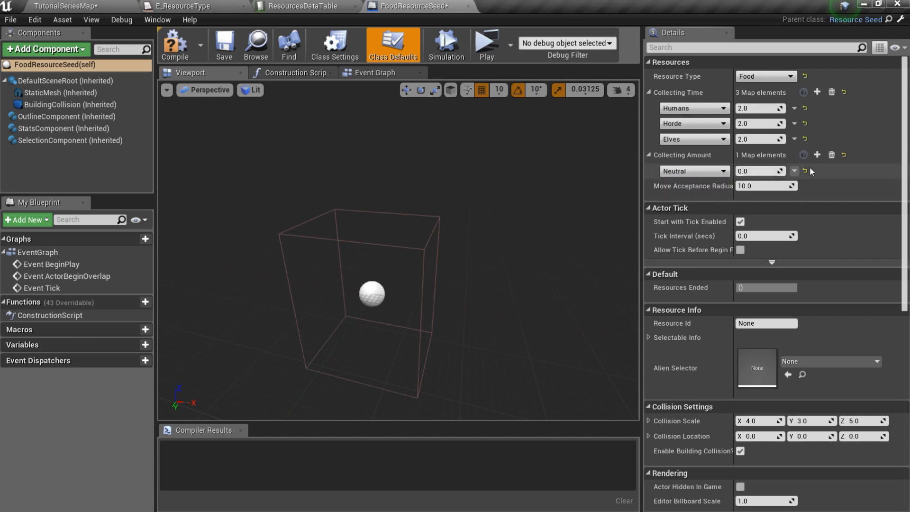
{"action": "left_click", "coordinate": [817, 154]}
{"action": "type", "text": "50"}
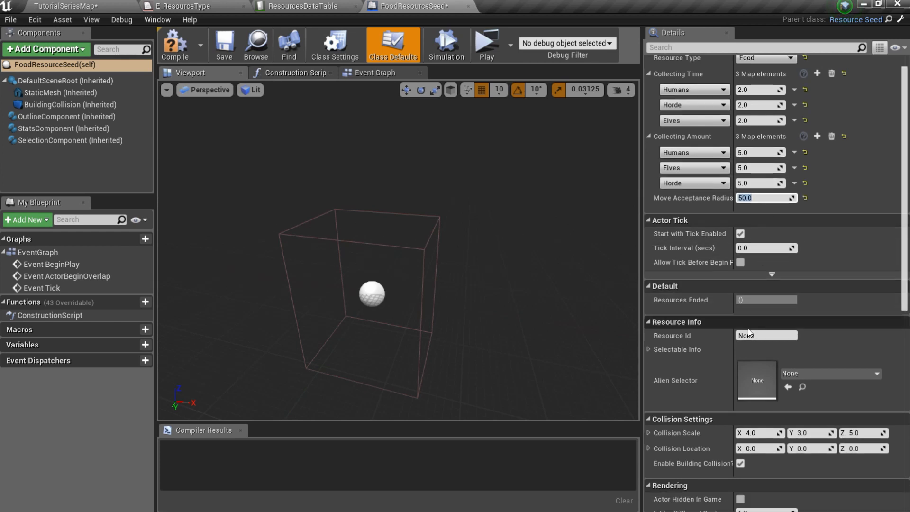
{"action": "type", "text": "FOOD_RESOURCE_SEED"}
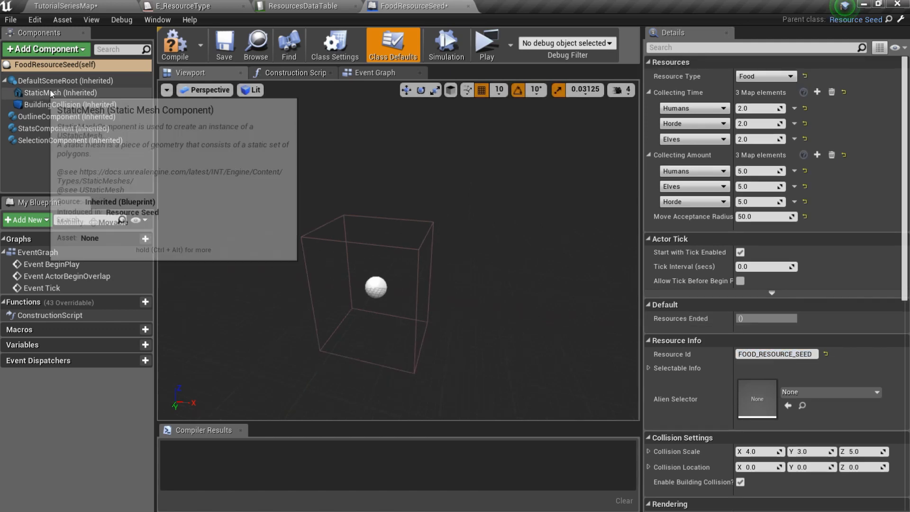
Step: Raise FoodResourceSeed's BuildingCollision box 10 units up around the tree mesh trunk
{"action": "left_click", "coordinate": [51, 92]}
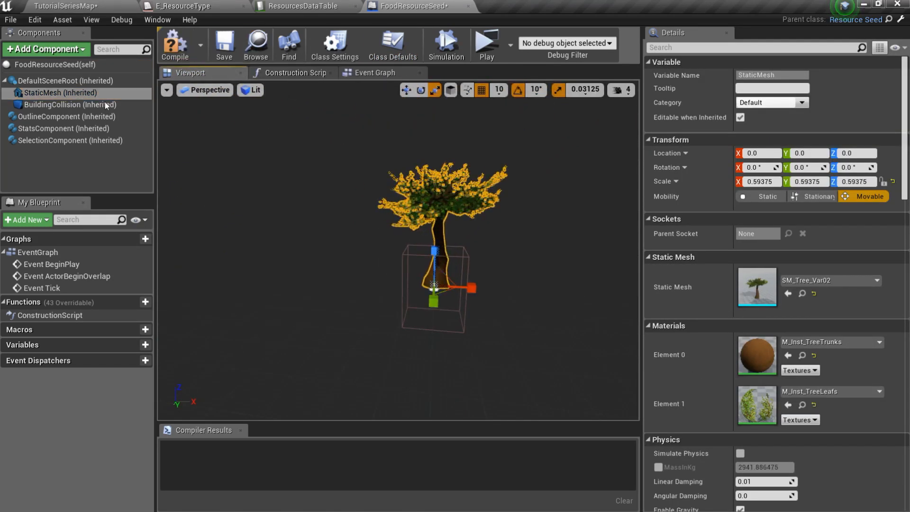
{"action": "left_click", "coordinate": [67, 105]}
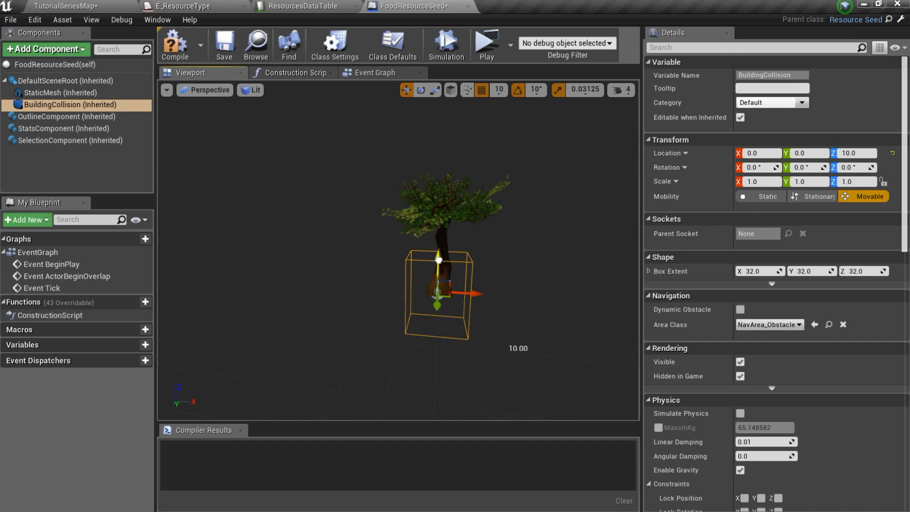
{"action": "left_click", "coordinate": [393, 43]}
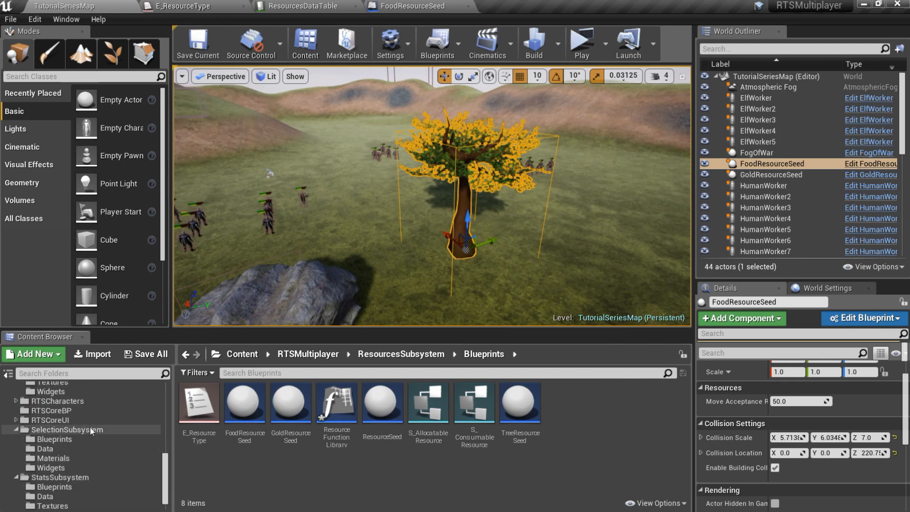
Step: Add a FOOD_RESOURCE_SEED row with Health 100 to ActorsStatsDataTable
{"action": "left_click", "coordinate": [42, 449]}
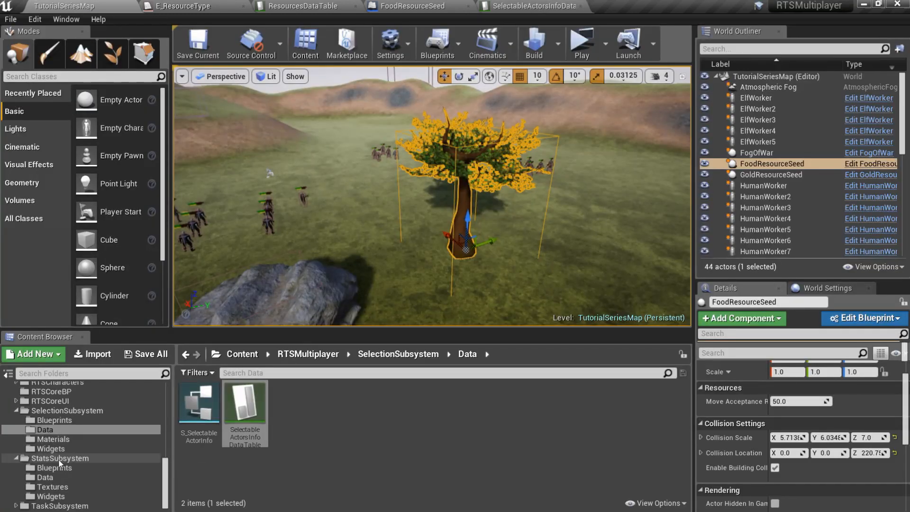
{"action": "left_click", "coordinate": [43, 477]}
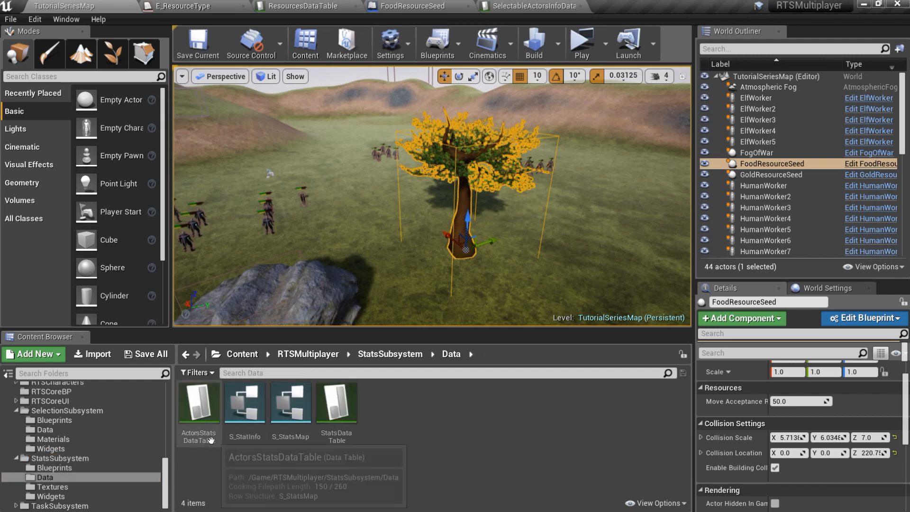
{"action": "double_click", "coordinate": [199, 404]}
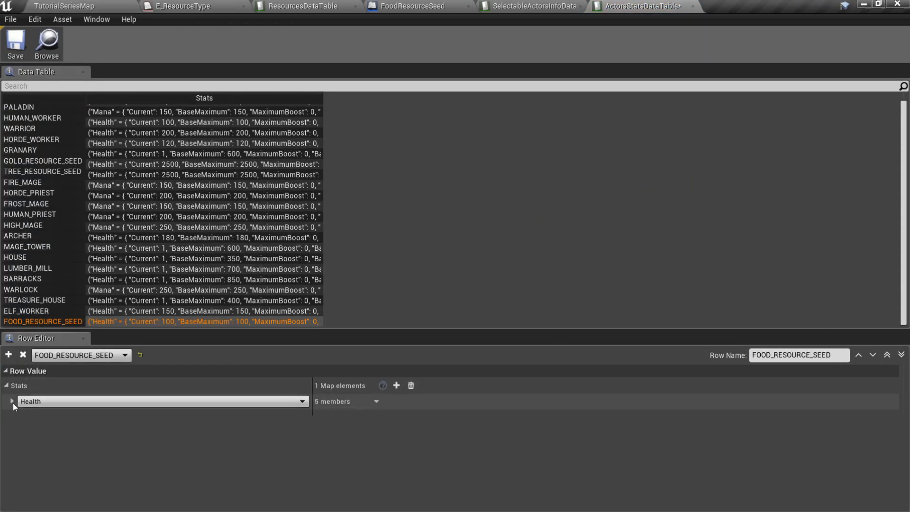
{"action": "left_click", "coordinate": [53, 5]}
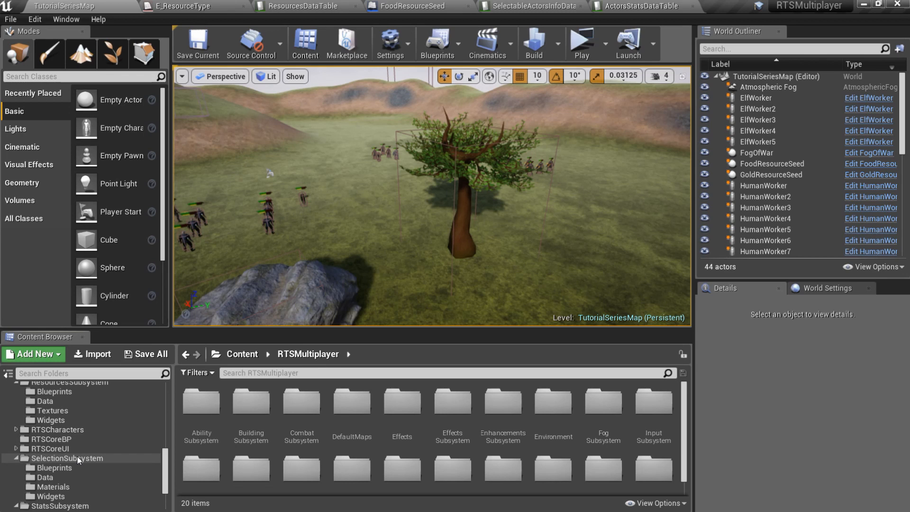
Step: Duplicate CollectResourceTask as CollectFoodResourceTask in the Worker folder and open its graph
{"action": "left_click", "coordinate": [51, 478]}
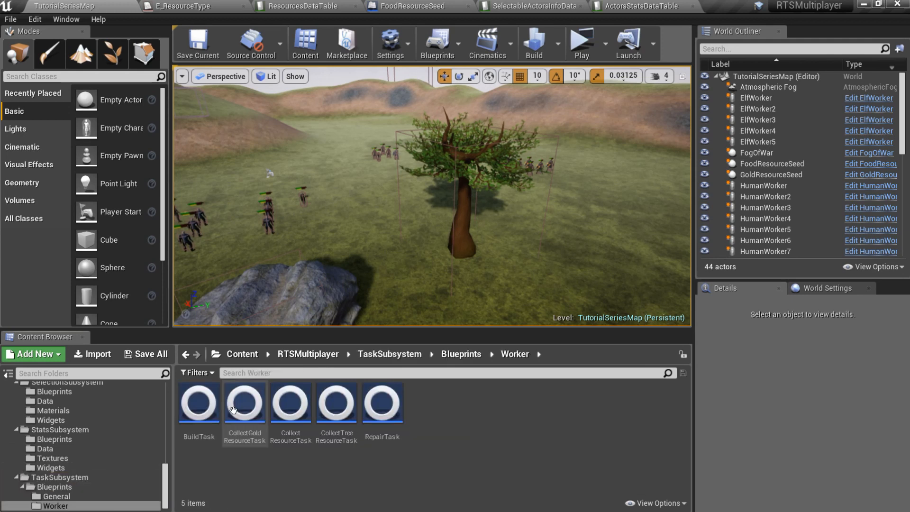
{"action": "right_click", "coordinate": [290, 403]}
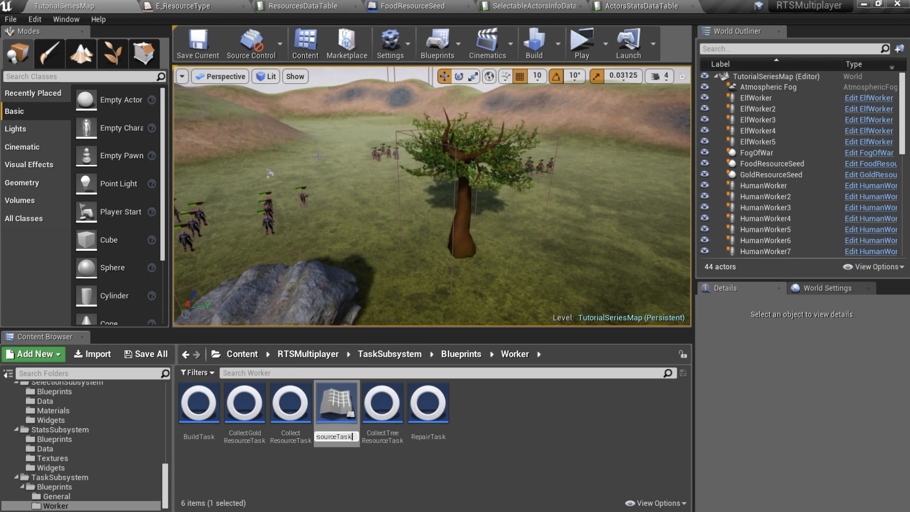
{"action": "double_click", "coordinate": [338, 402]}
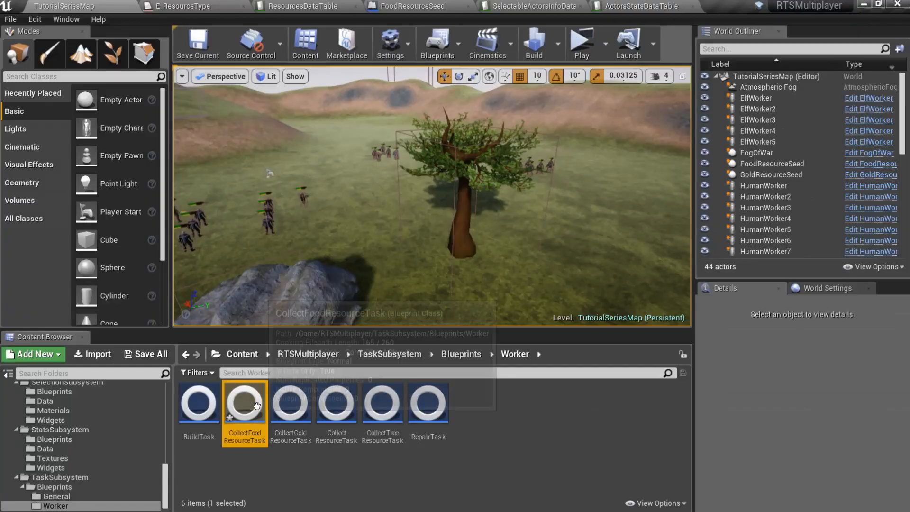
{"action": "double_click", "coordinate": [245, 405]}
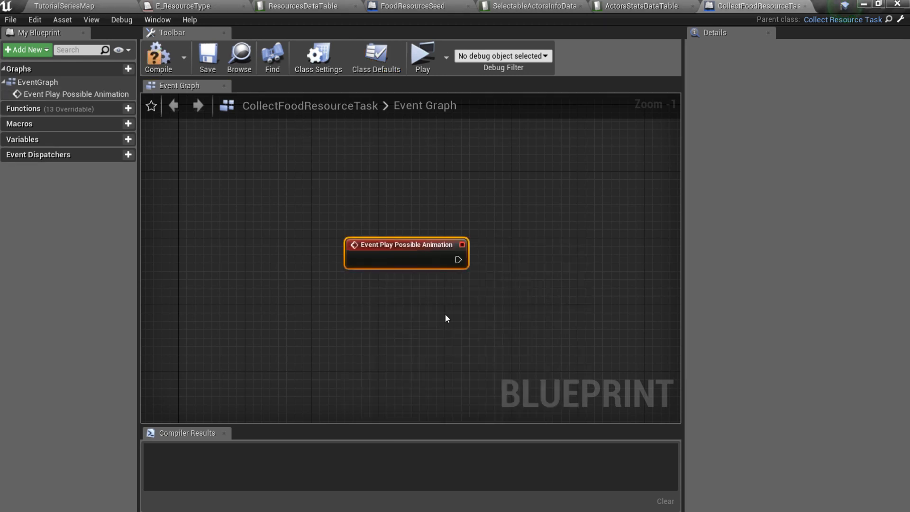
Step: Feed a Get Task Executor node into a Cast To BaseRTSUnit node
{"action": "type", "text": "task exe"}
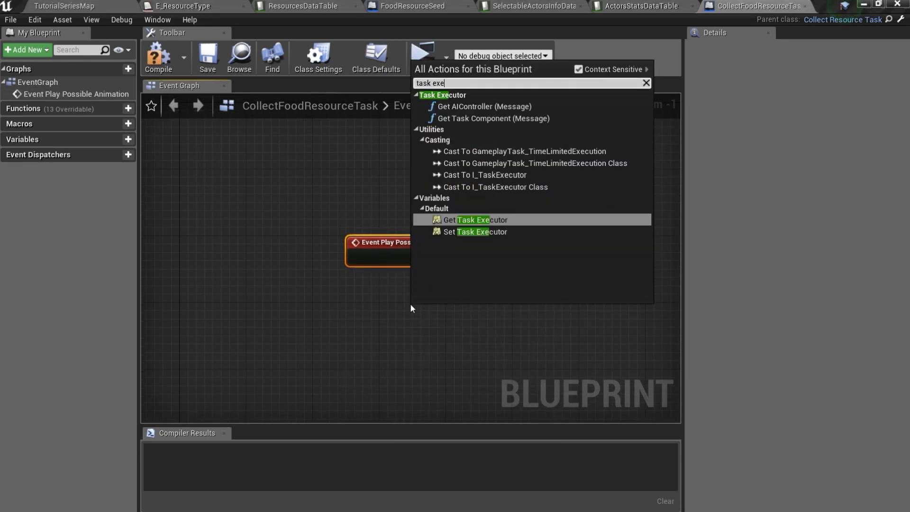
{"action": "left_click", "coordinate": [473, 220]}
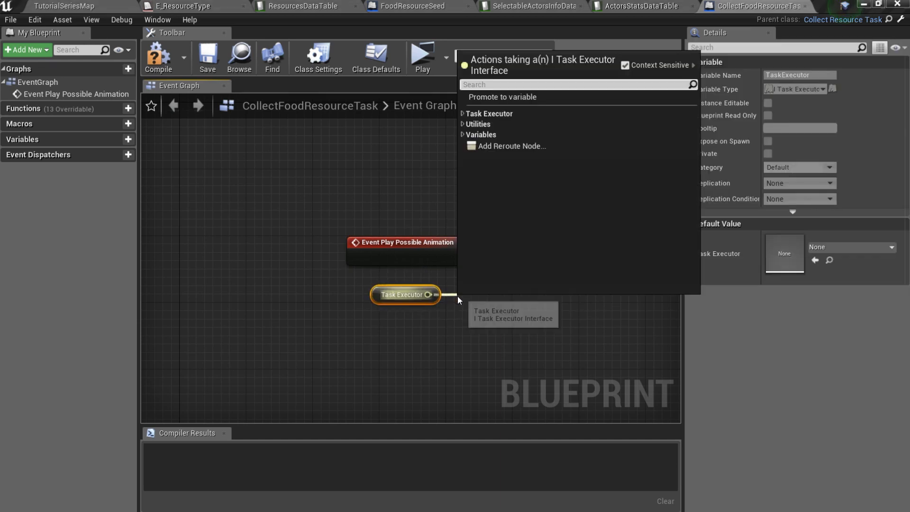
{"action": "type", "text": "cast to Bas"}
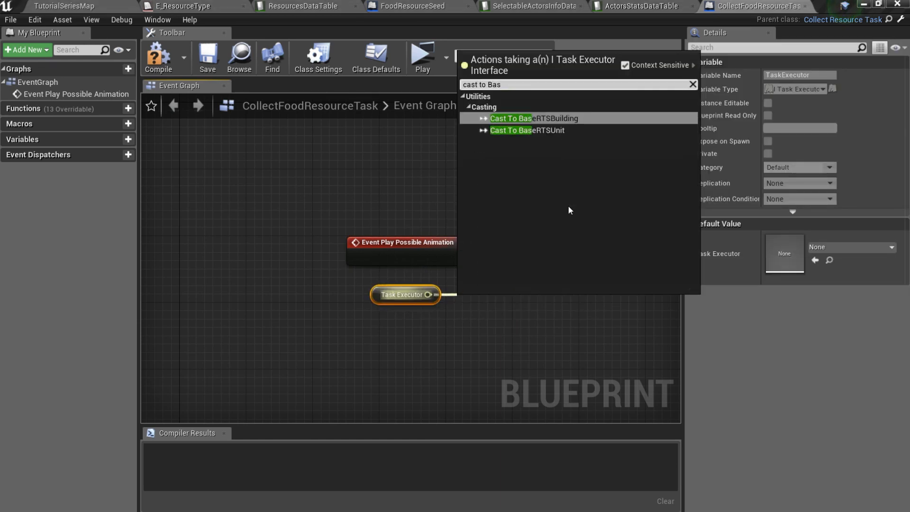
{"action": "left_click", "coordinate": [528, 130]}
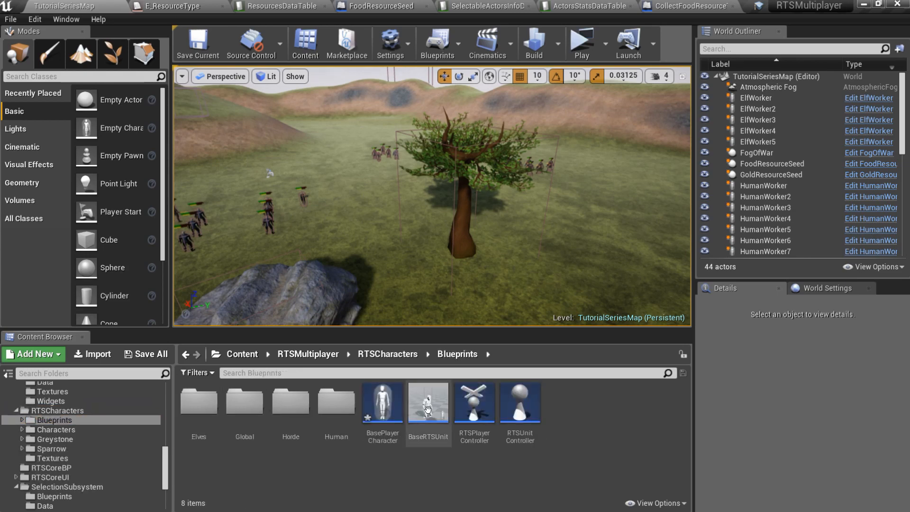
Step: Add a Multicast PlayGatherFoodAnimationMulticast event in BaseRTSUnit wired to Play Gather Food Animation
{"action": "double_click", "coordinate": [428, 403]}
{"action": "type", "text": "custo"}
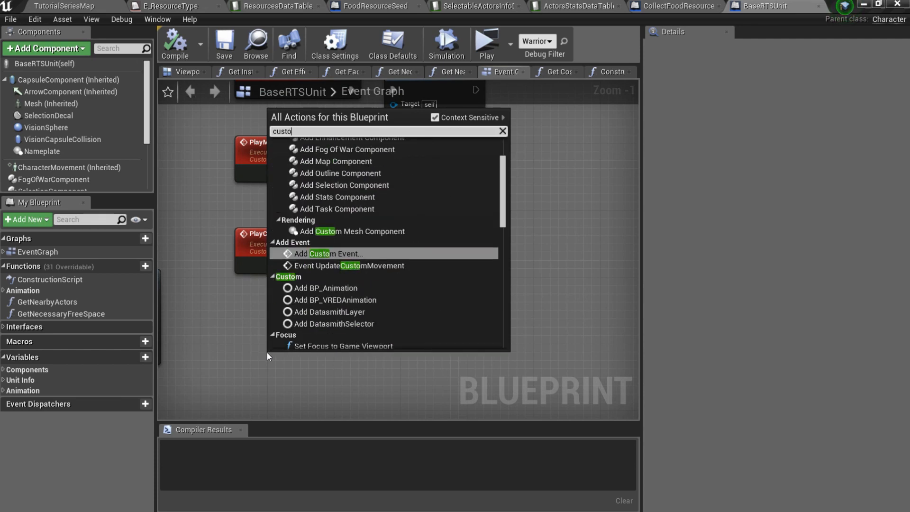
{"action": "left_click", "coordinate": [323, 254]}
{"action": "type", "text": "PlayGatherFoodAnimationMulticast"}
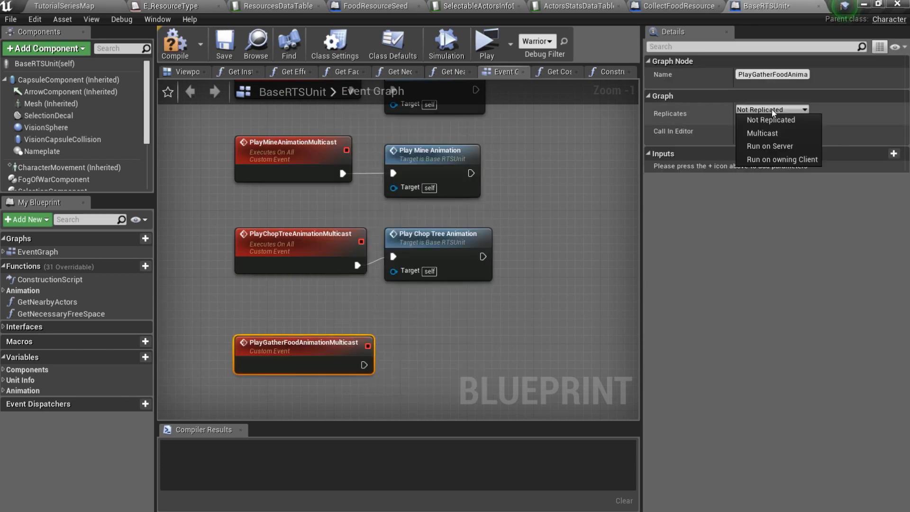
{"action": "left_click", "coordinate": [762, 133]}
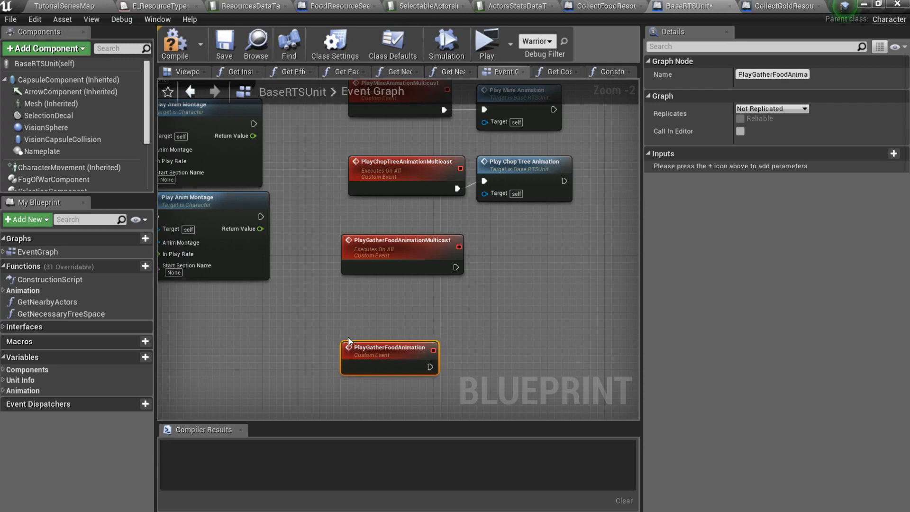
{"action": "left_click_drag", "start_coordinate": [457, 268], "coordinate": [517, 270]}
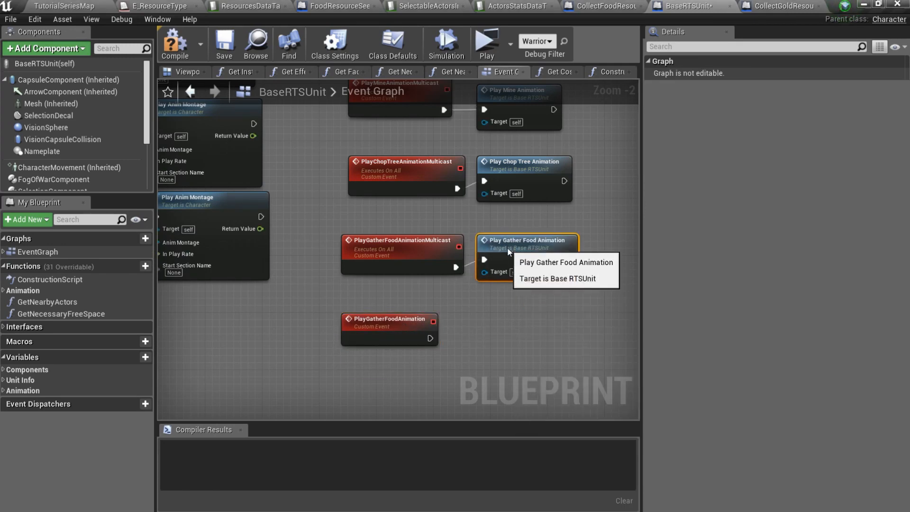
{"action": "left_click", "coordinate": [176, 43]}
{"action": "type", "text": "G"}
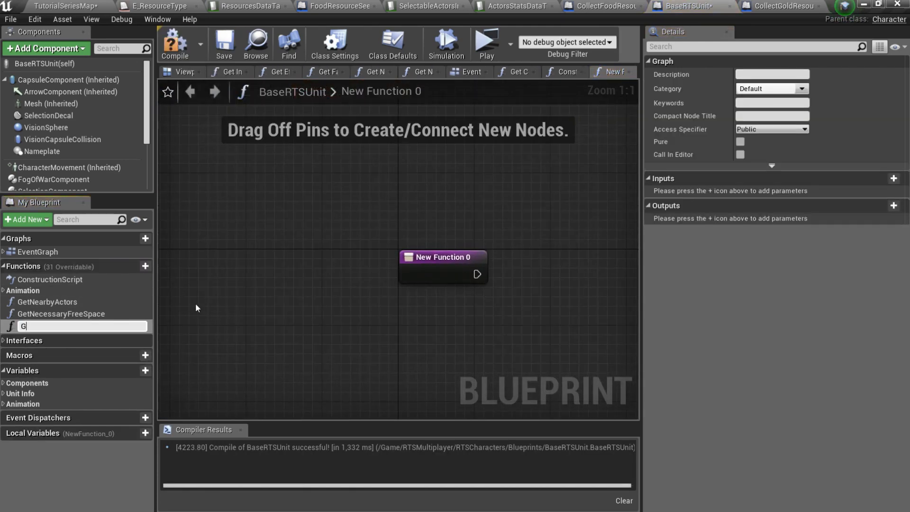
Step: Create pure function GetGatherFoodAnimationSettings returning AnimMontage and PlayRate (Float)
{"action": "type", "text": "etGatherFoodAnimationSettings"}
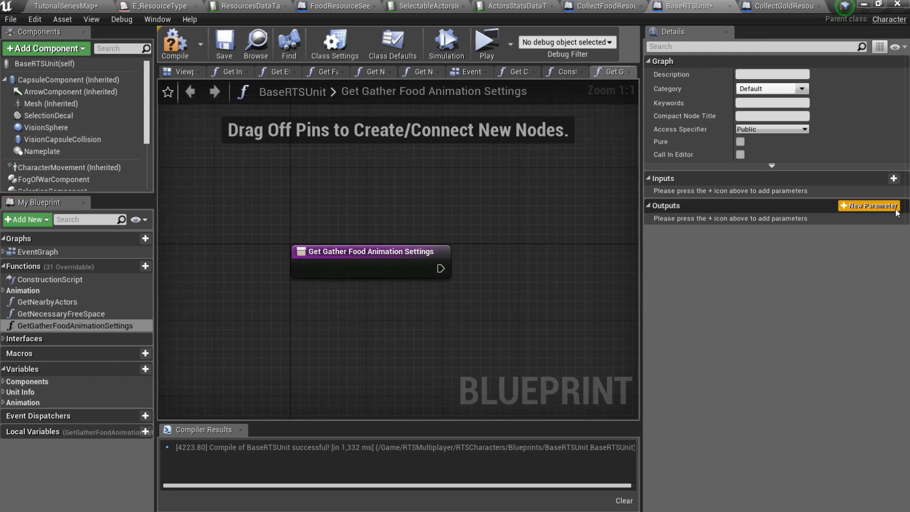
{"action": "left_click", "coordinate": [869, 206]}
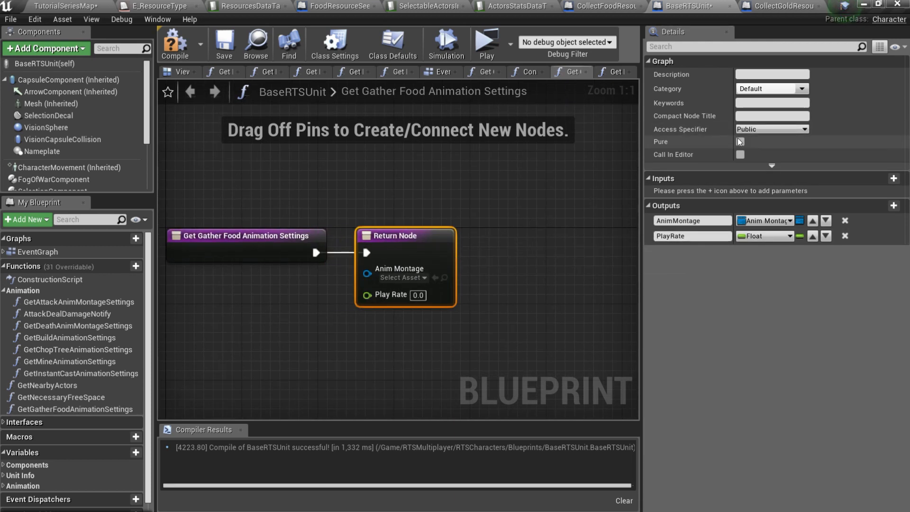
{"action": "left_click", "coordinate": [740, 141]}
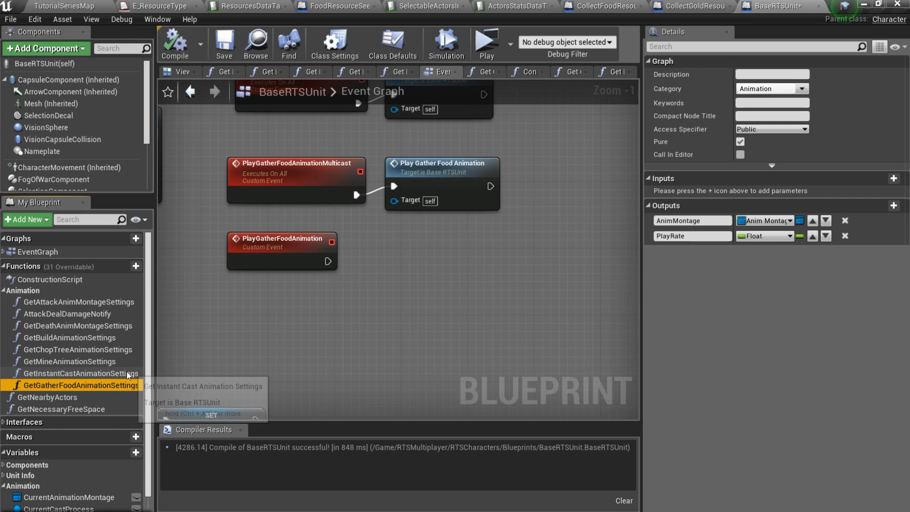
{"action": "mouse_move", "coordinate": [71, 385]}
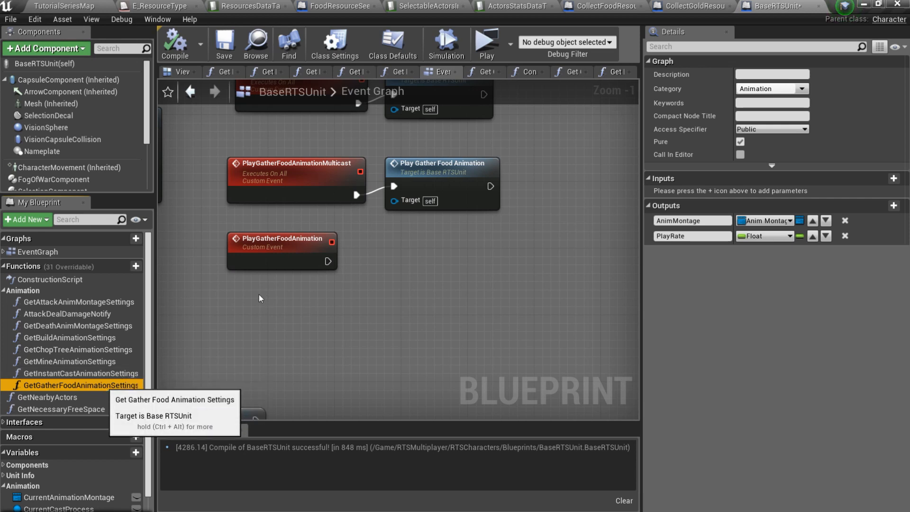
Step: Add Get Gather Food Animation Settings and an Is Valid check on its anim montage
{"action": "left_click_drag", "start_coordinate": [76, 385], "coordinate": [255, 296]}
{"action": "type", "text": "is vali"}
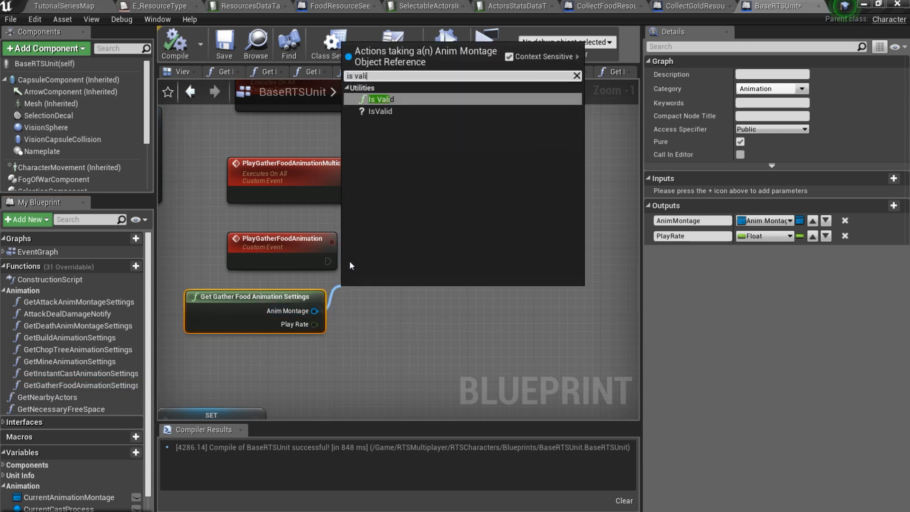
{"action": "left_click", "coordinate": [378, 112]}
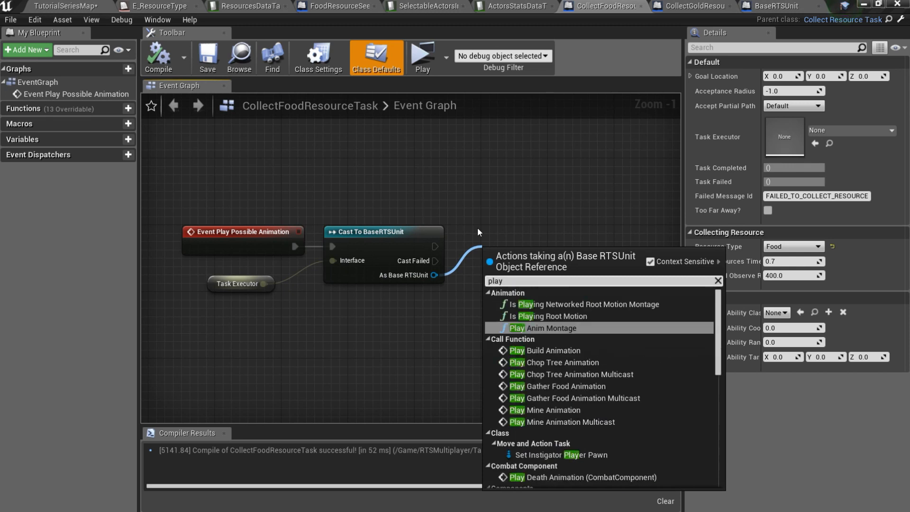
Step: Call Play Gather Food Animation Multicast on the cast unit, then have HumanWorker override Get Gather Food Animation Settings
{"action": "left_click", "coordinate": [565, 386]}
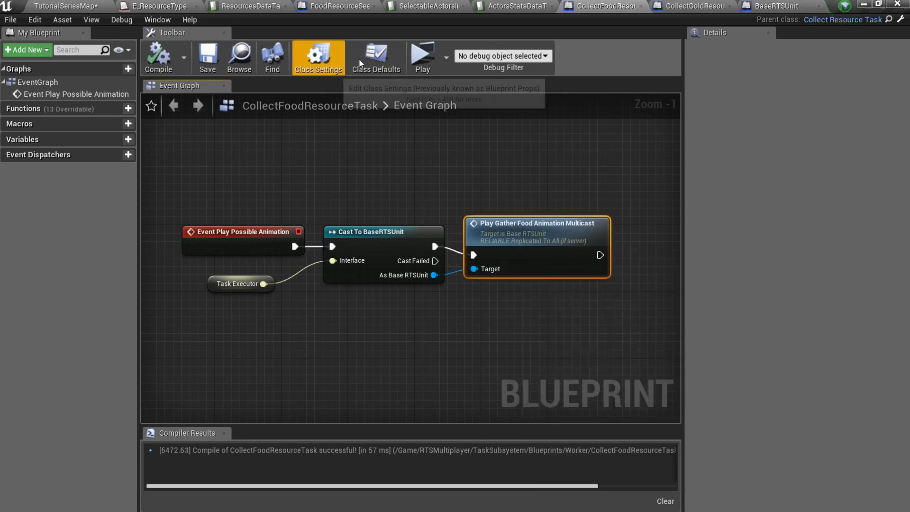
{"action": "left_click", "coordinate": [377, 57]}
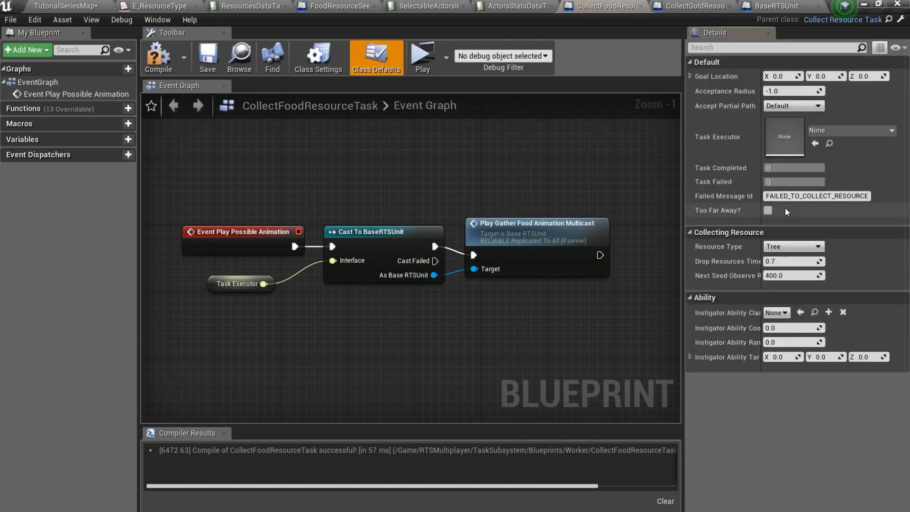
{"action": "left_click", "coordinate": [794, 246]}
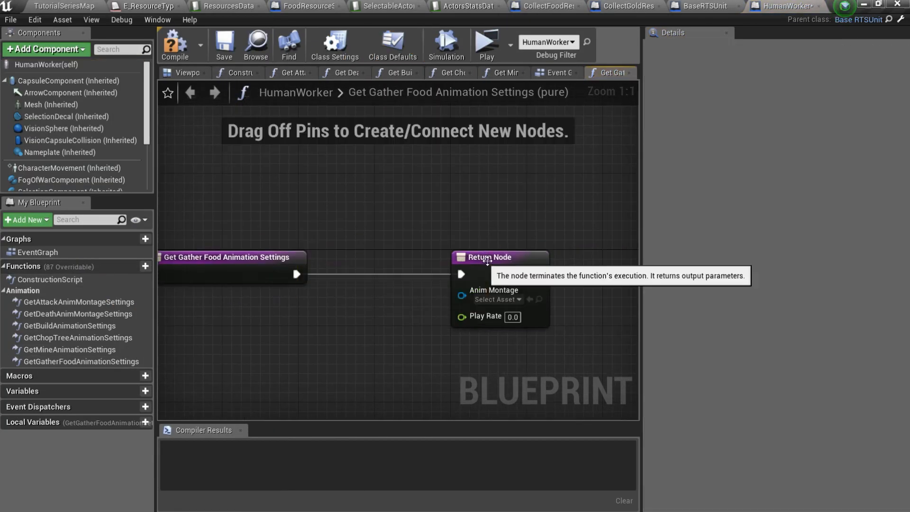
{"action": "left_click", "coordinate": [497, 299]}
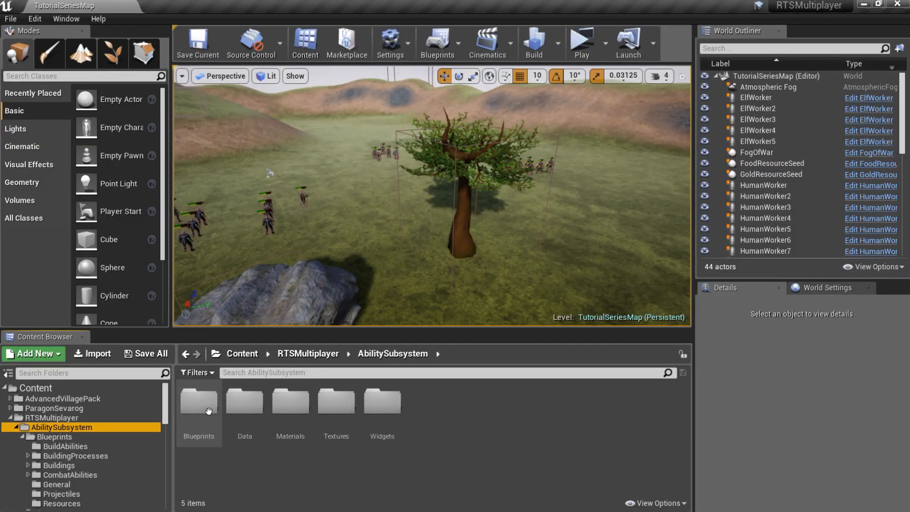
Step: Set GatherFoodAbility's Resource Type to Food in its class defaults
{"action": "left_click", "coordinate": [199, 408]}
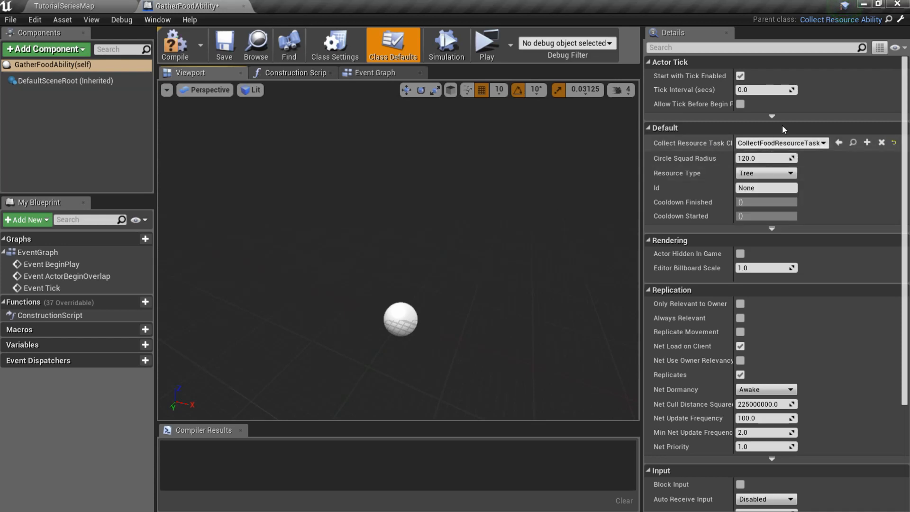
{"action": "left_click", "coordinate": [766, 172]}
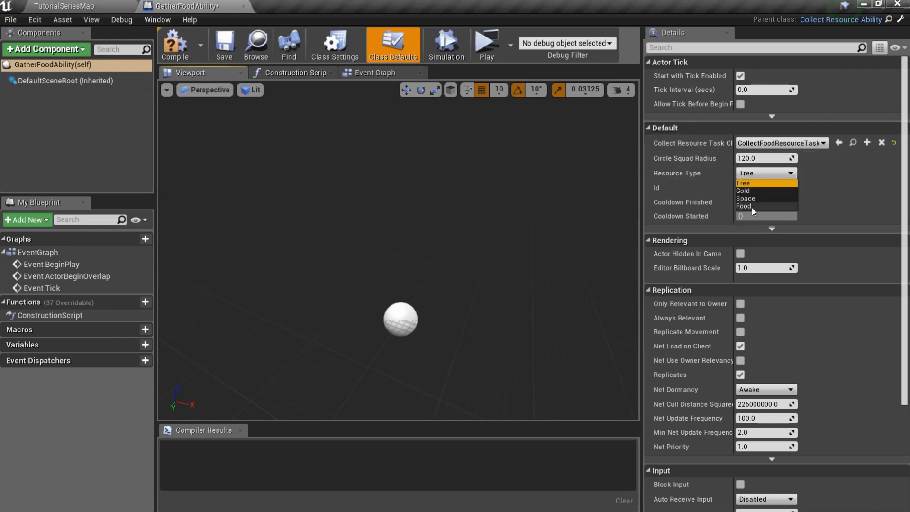
{"action": "left_click", "coordinate": [743, 207]}
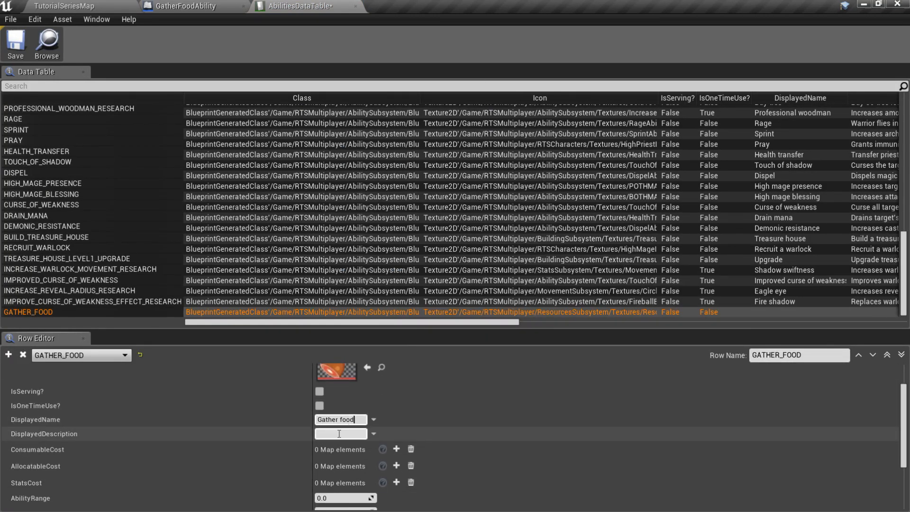
Step: Describe GATHER_FOOD as 'Gather fruits.' and add it to HUMAN_WORKER's abilities after MINE_GOLD
{"action": "type", "text": "Gather fruits."}
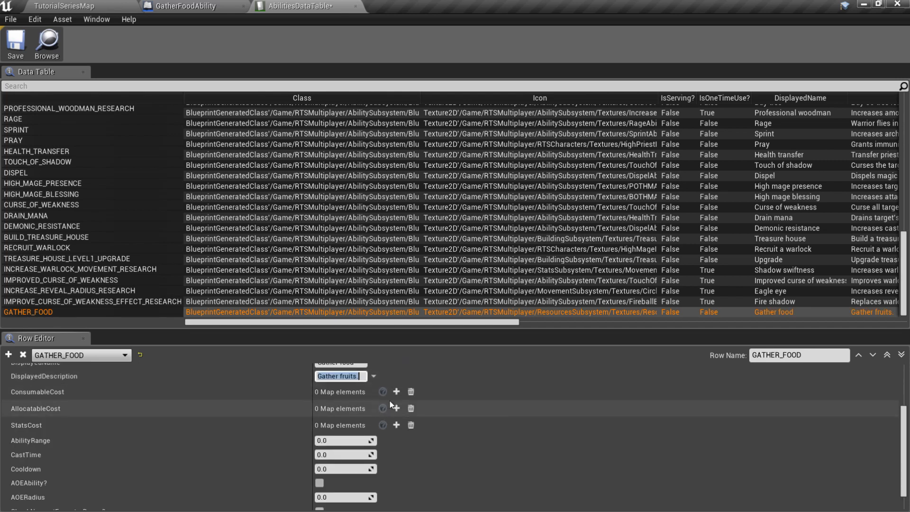
{"action": "left_click", "coordinate": [57, 7]}
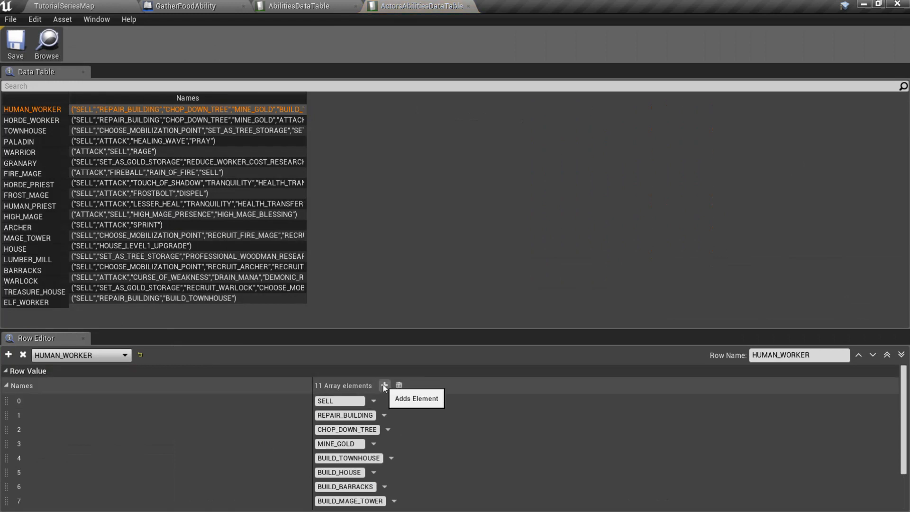
{"action": "left_click", "coordinate": [25, 120]}
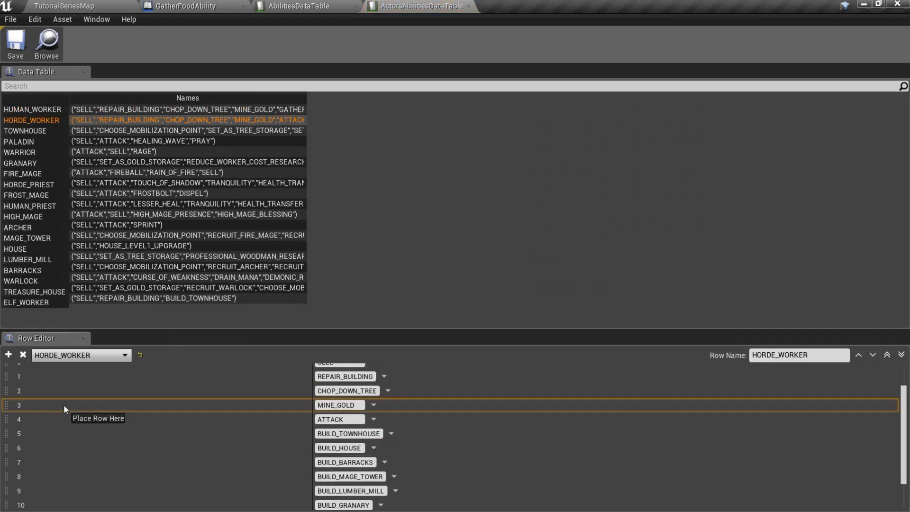
{"action": "left_click", "coordinate": [26, 302]}
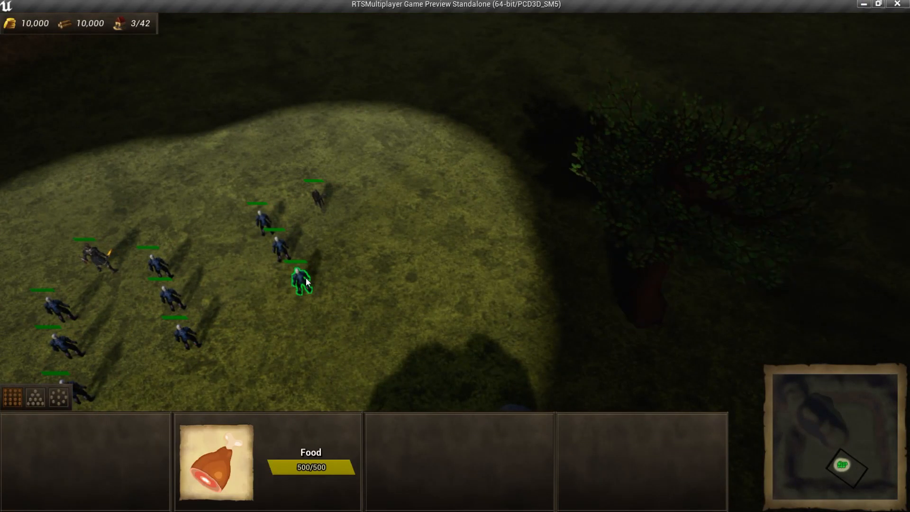
Step: Select a worker in the game preview and try its gather food ability on a target
{"action": "left_click", "coordinate": [302, 284]}
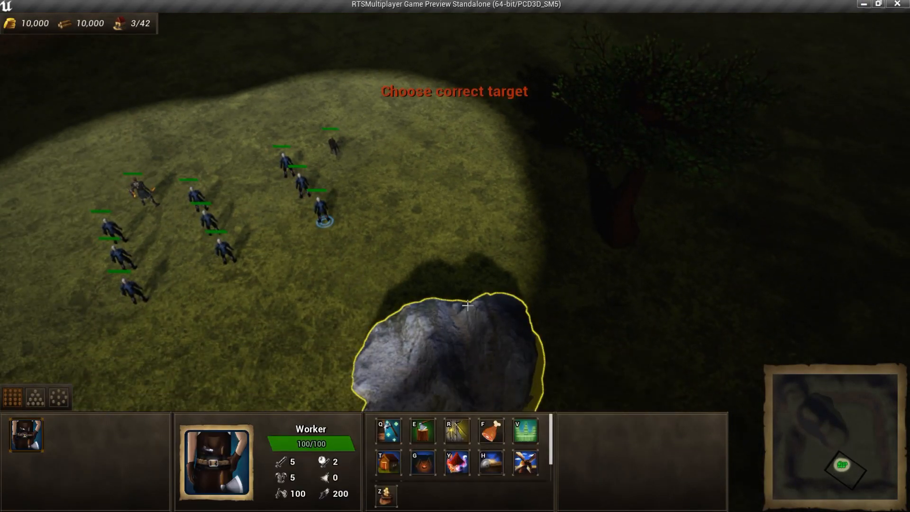
{"action": "left_click", "coordinate": [467, 307]}
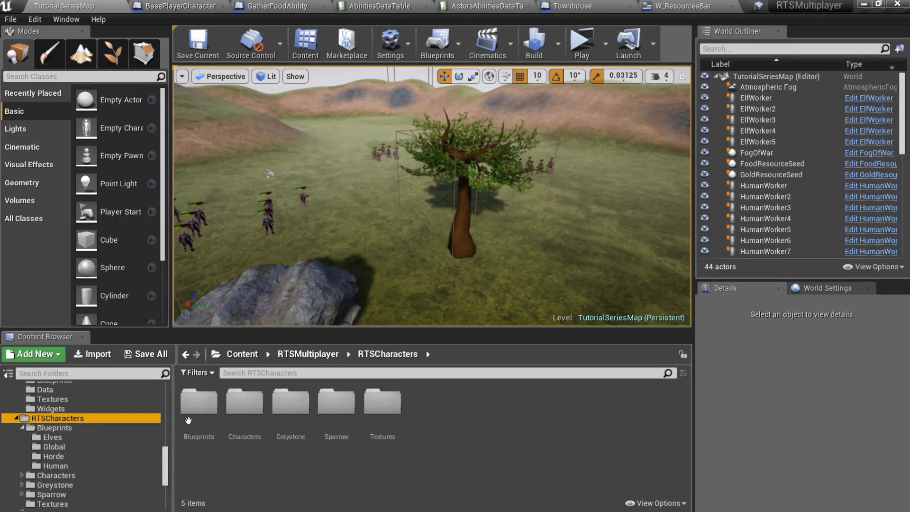
Step: Add a food Resource Storage default and a Make S_ConsumableResource for FOOD in BasePlayerCharacter's resources map
{"action": "left_click", "coordinate": [192, 6]}
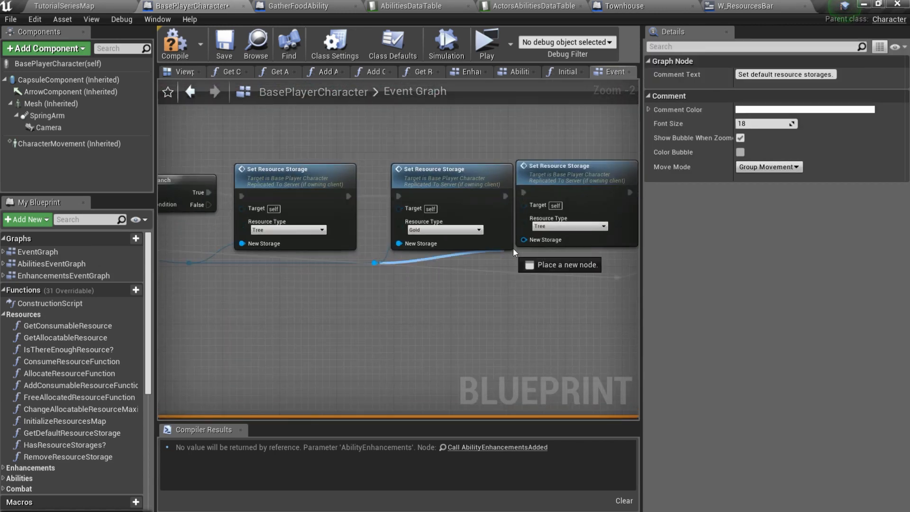
{"action": "left_click", "coordinate": [570, 226]}
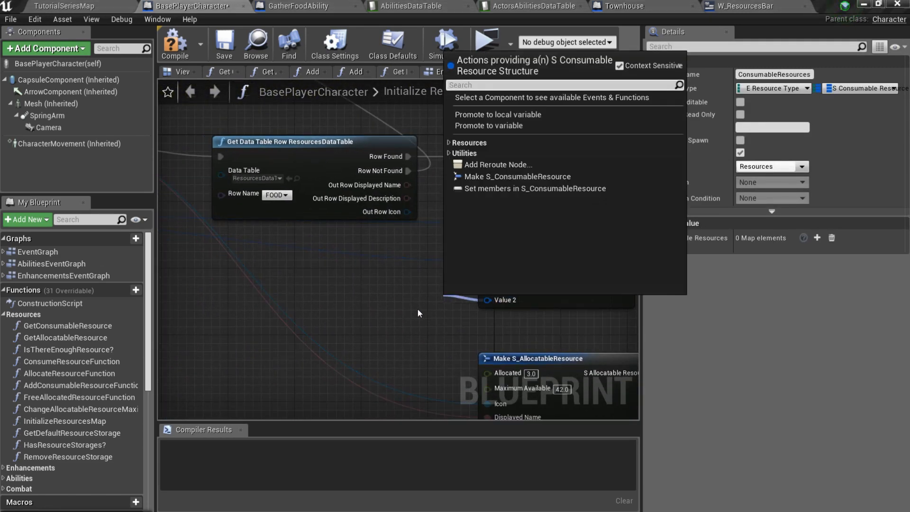
{"action": "left_click", "coordinate": [516, 177]}
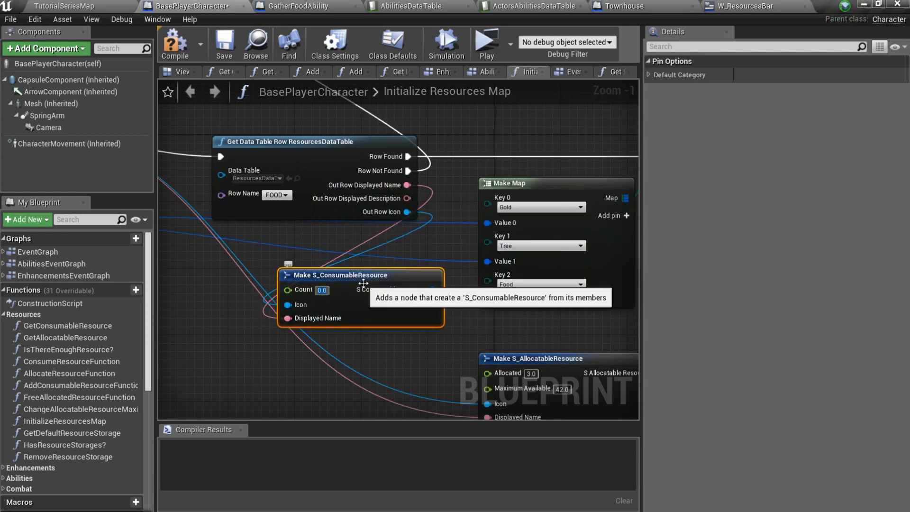
{"action": "left_click", "coordinate": [224, 42]}
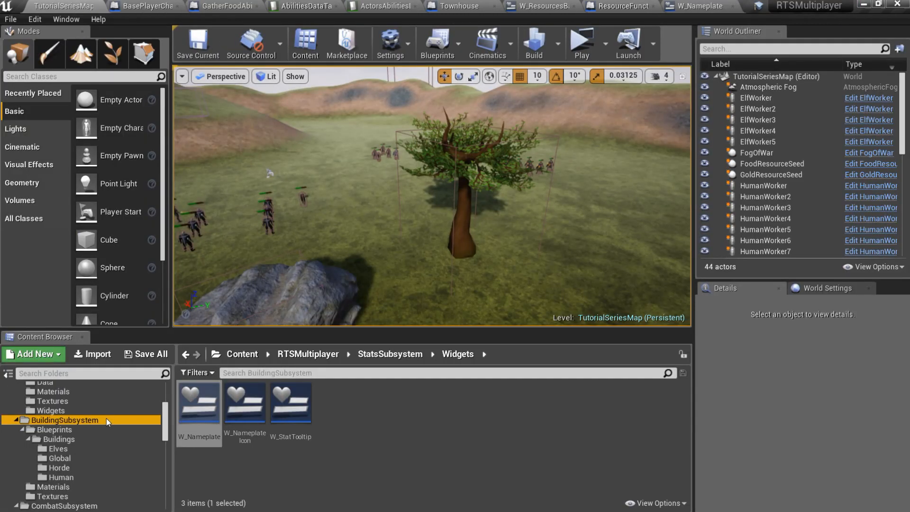
Step: Show BaseRTSBuilding's Update Resource Icons function with a Food option in its Select node
{"action": "left_click", "coordinate": [50, 430]}
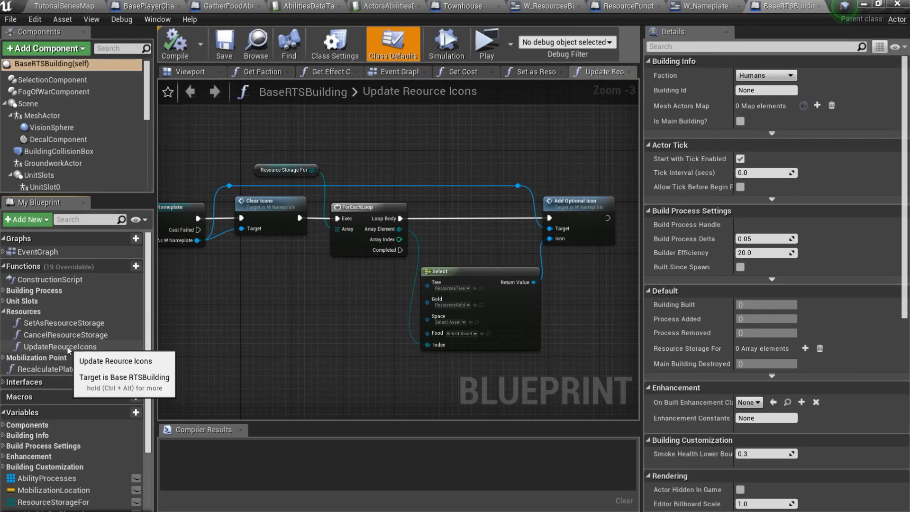
{"action": "left_click", "coordinate": [60, 347]}
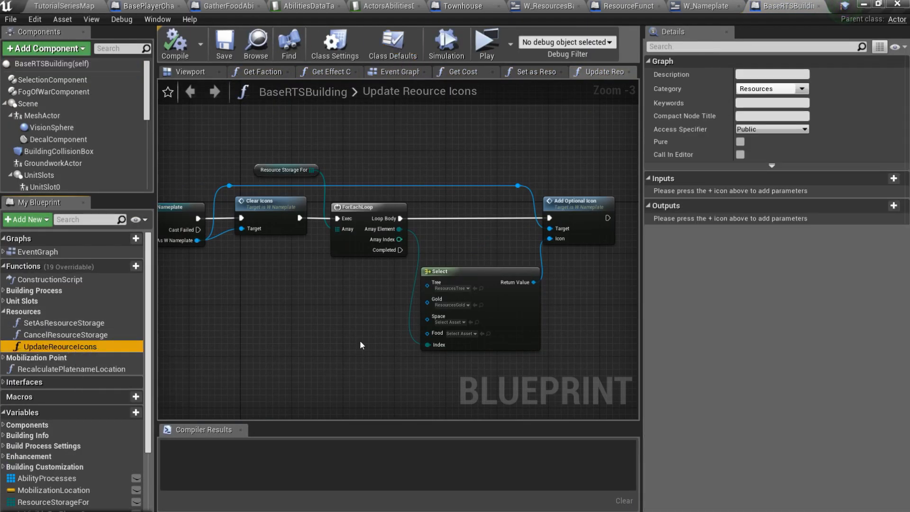
{"action": "left_click", "coordinate": [458, 334]}
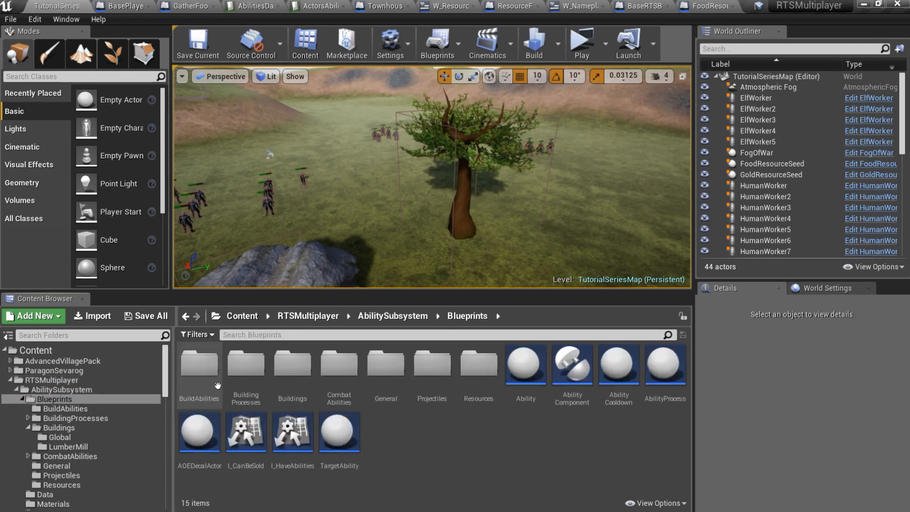
Step: Create SetAsFoodStorageAbility with Resource Type Food and Id SET_AS_FOOD_STORAGE, compiled and saved
{"action": "left_click", "coordinate": [58, 437]}
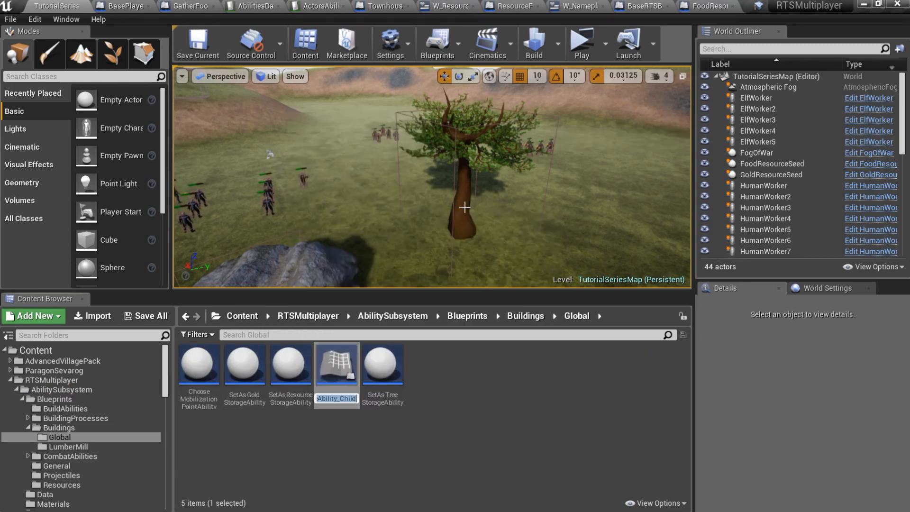
{"action": "left_click", "coordinate": [245, 366]}
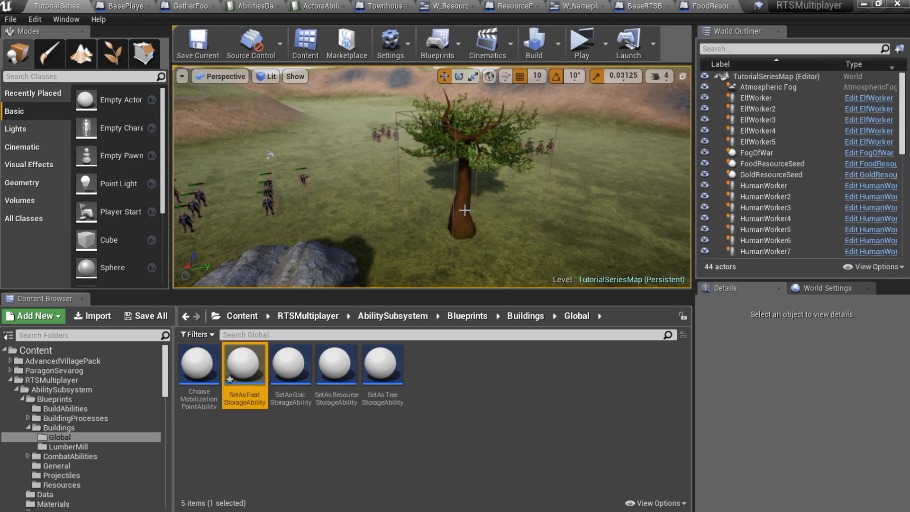
{"action": "double_click", "coordinate": [245, 365]}
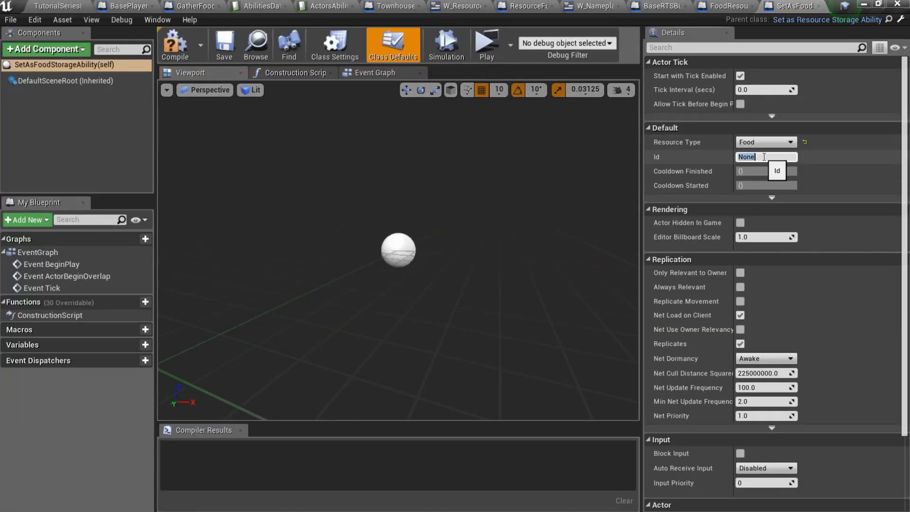
{"action": "type", "text": "SET_AS_FOOD_STORAGE"}
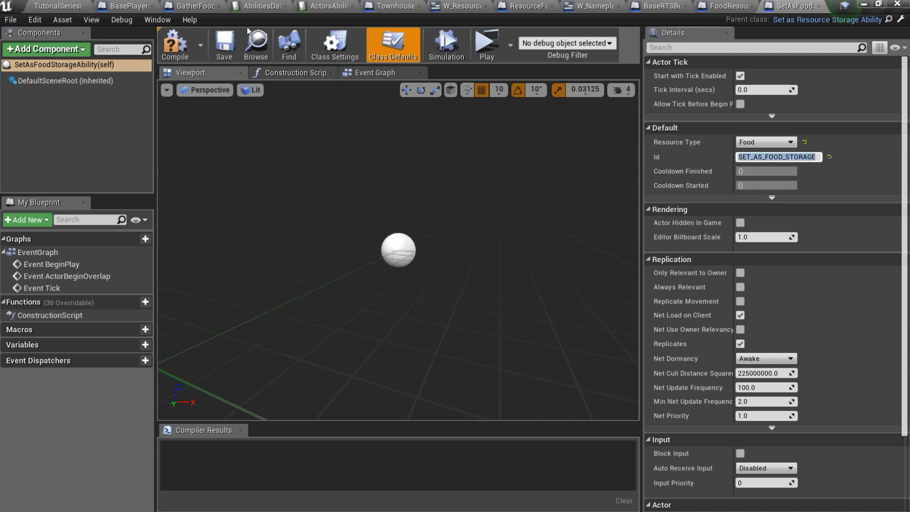
{"action": "left_click", "coordinate": [176, 43]}
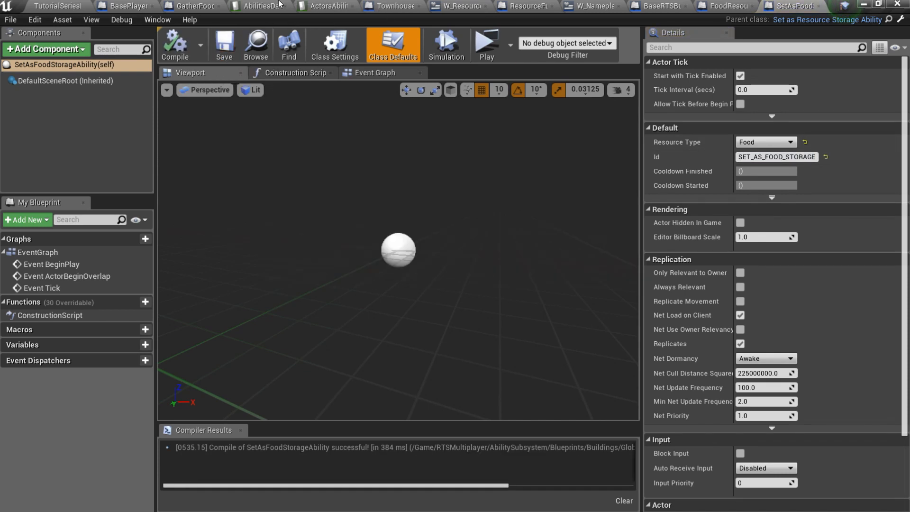
{"action": "left_click", "coordinate": [260, 6]}
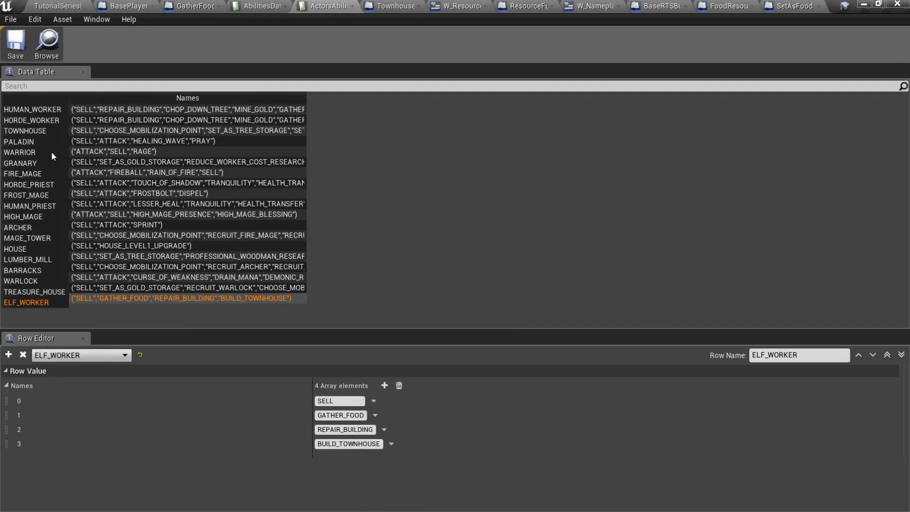
Step: Add GATHER_FOOD to the ELF_WORKER abilities row
{"action": "left_click", "coordinate": [14, 249]}
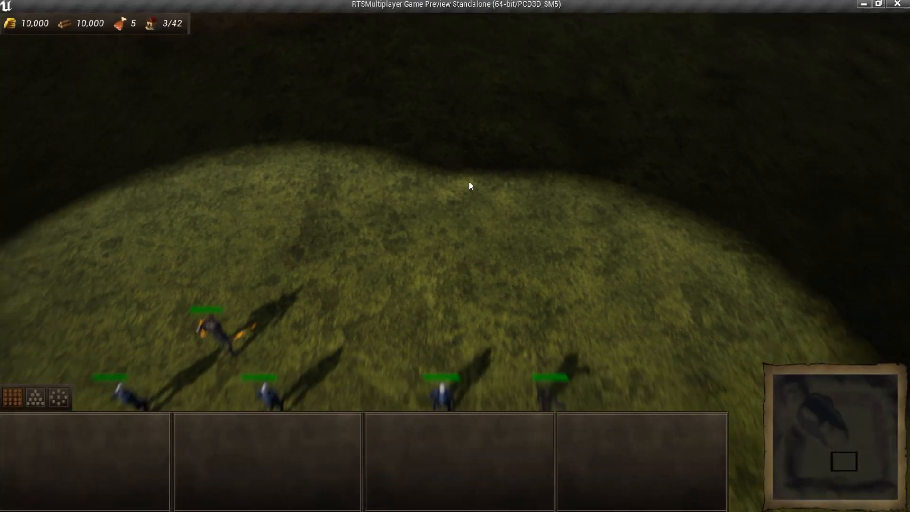
{"action": "mouse_move", "coordinate": [116, 23]}
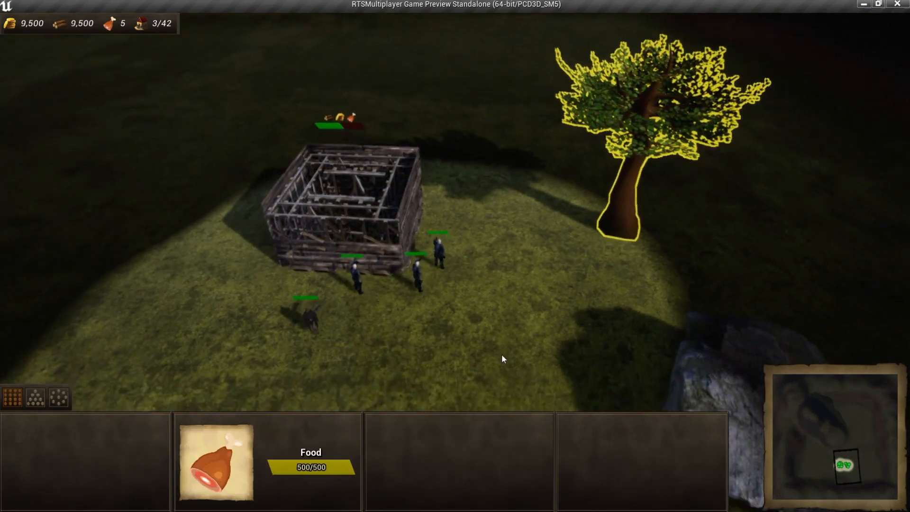
Step: Mark a house as food storage in the game preview, then return to the FoodResourceSeed blueprint
{"action": "left_click", "coordinate": [443, 271]}
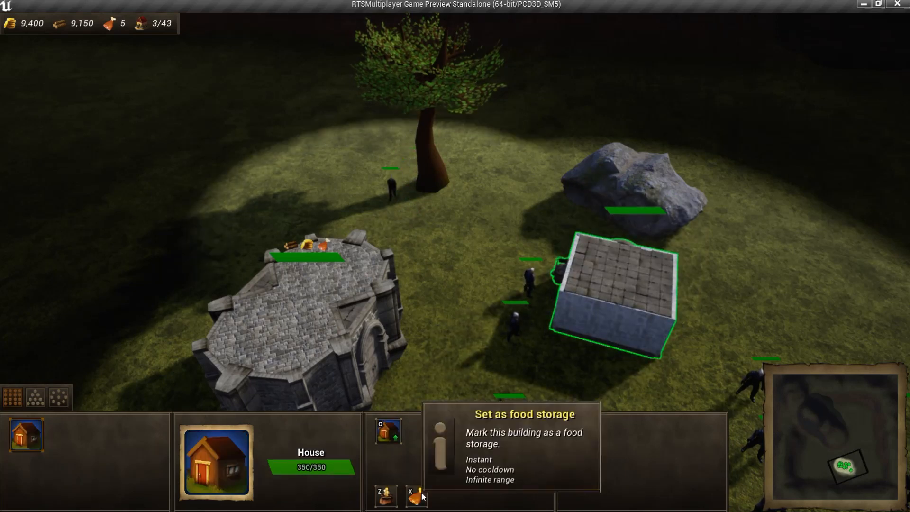
{"action": "left_click", "coordinate": [416, 506]}
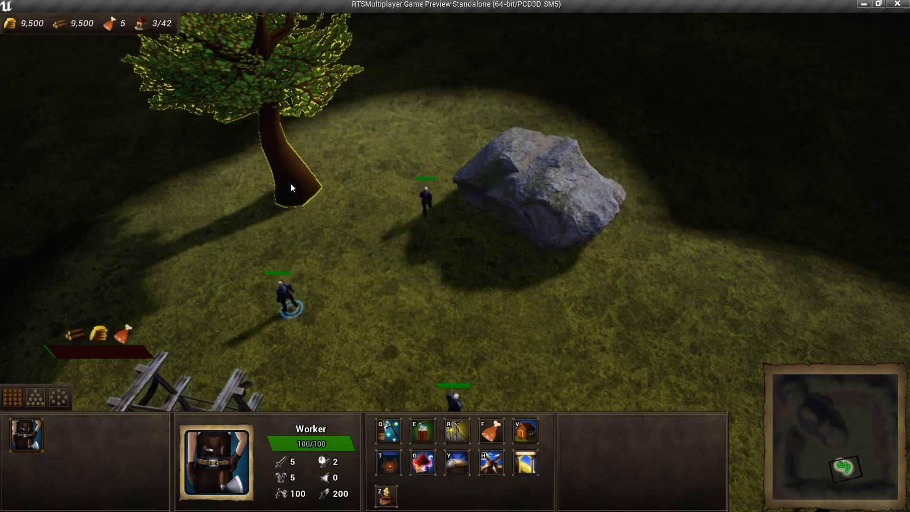
{"action": "left_click", "coordinate": [293, 186]}
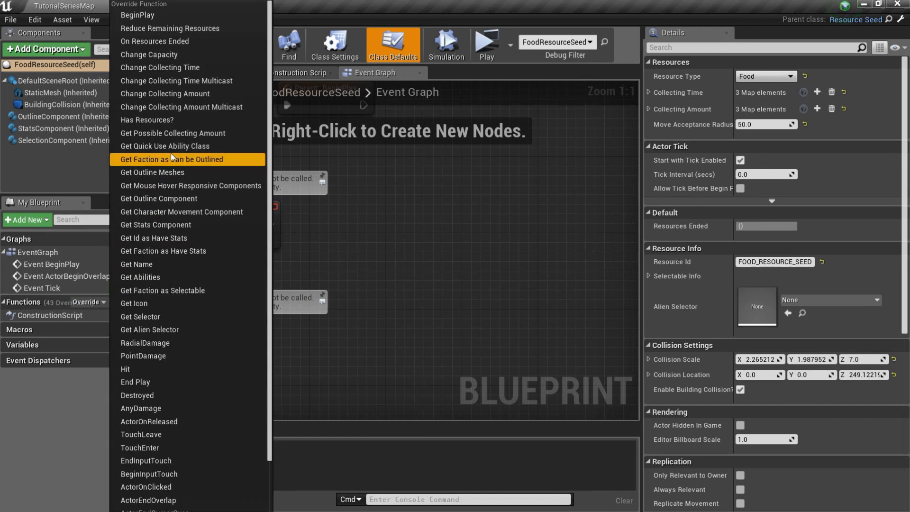
Step: Override Get Quick Use Ability Class to return GatherFoodAbility, then run the game to test quick gathering
{"action": "left_click", "coordinate": [165, 146]}
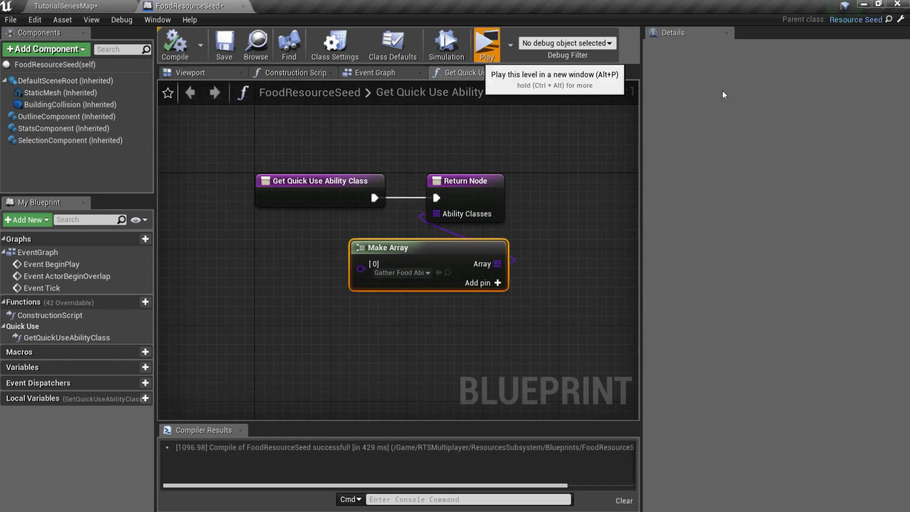
{"action": "left_click", "coordinate": [487, 42]}
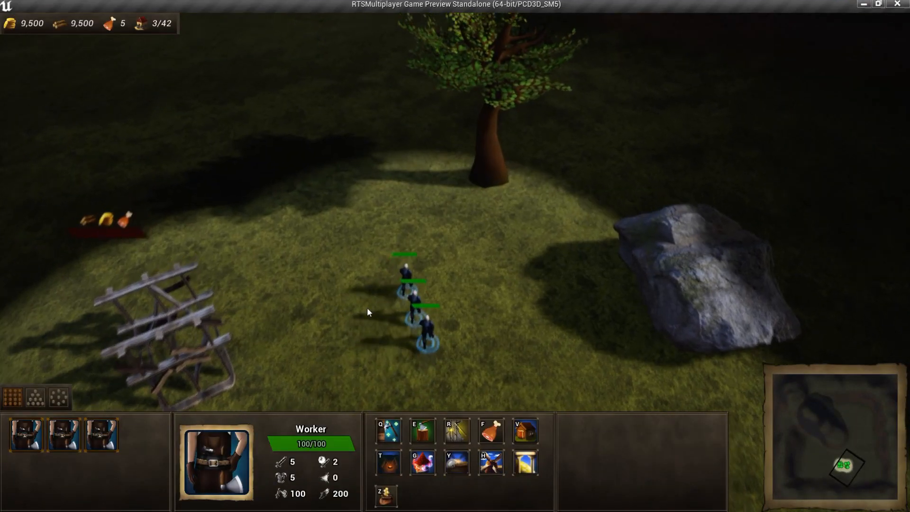